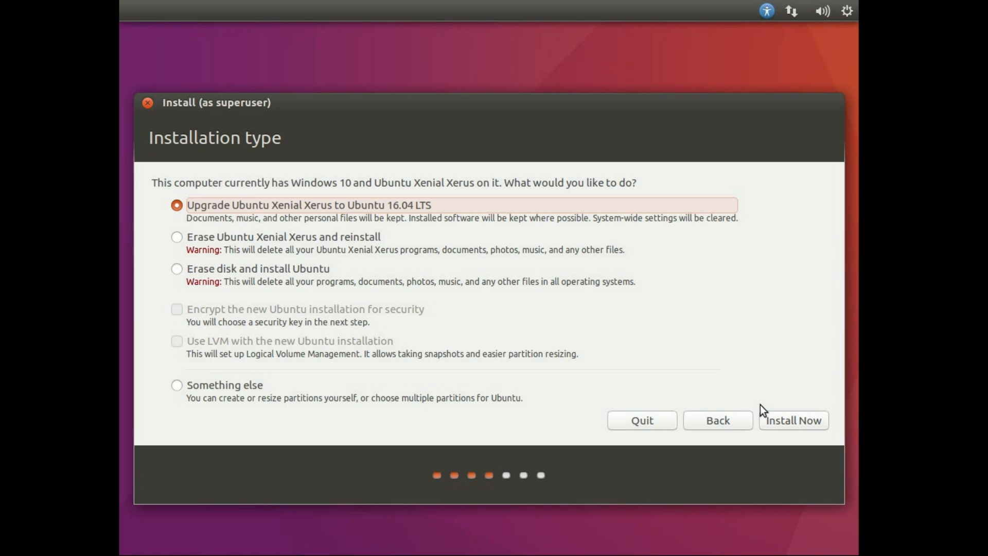
{"action": "mouse_move", "coordinate": [220, 390]}
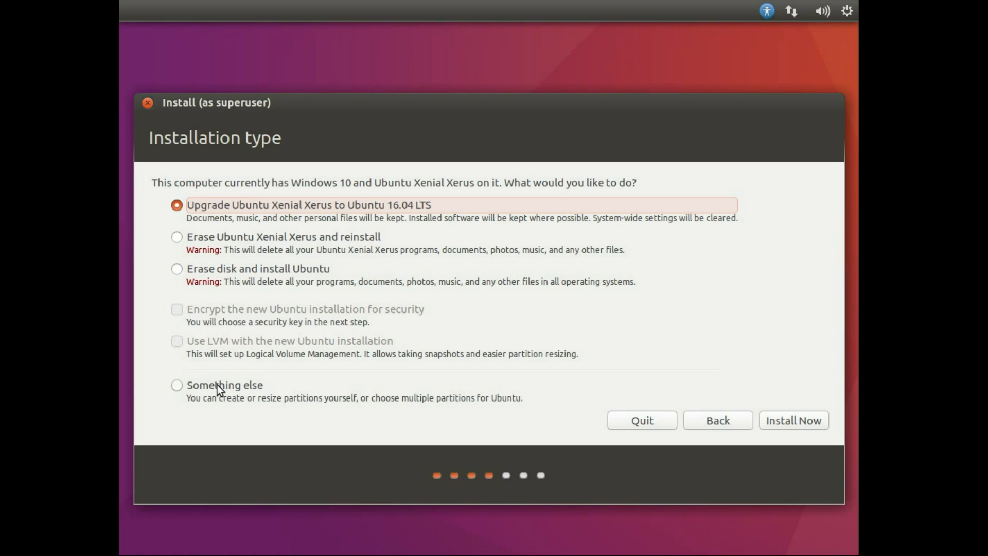
Choose 'Something else' for manual partitioning instead of upgrading Ubuntu.
{"action": "left_click", "coordinate": [177, 385]}
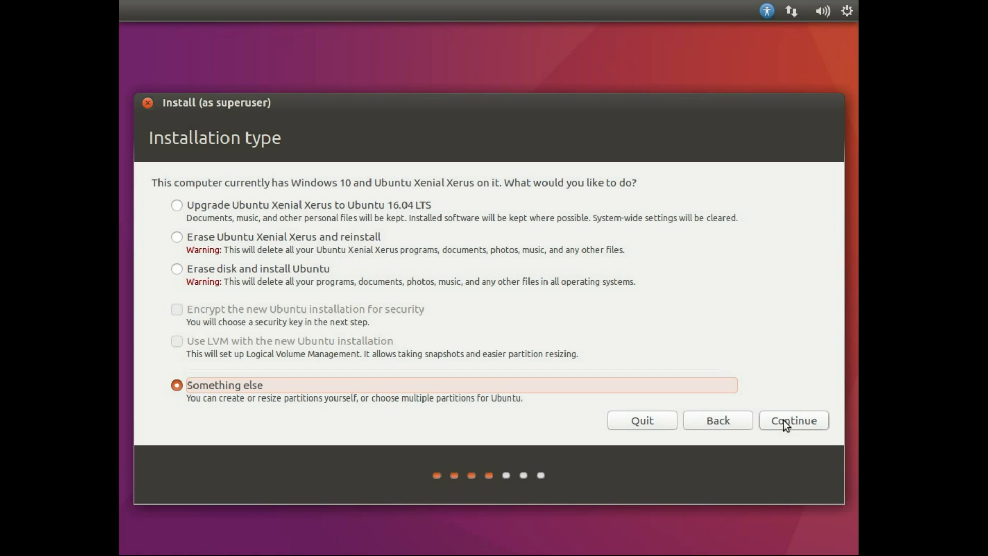
Continue to the manual partition table listing /dev/sda's NTFS, ext4 and swap partitions.
{"action": "left_click", "coordinate": [792, 420]}
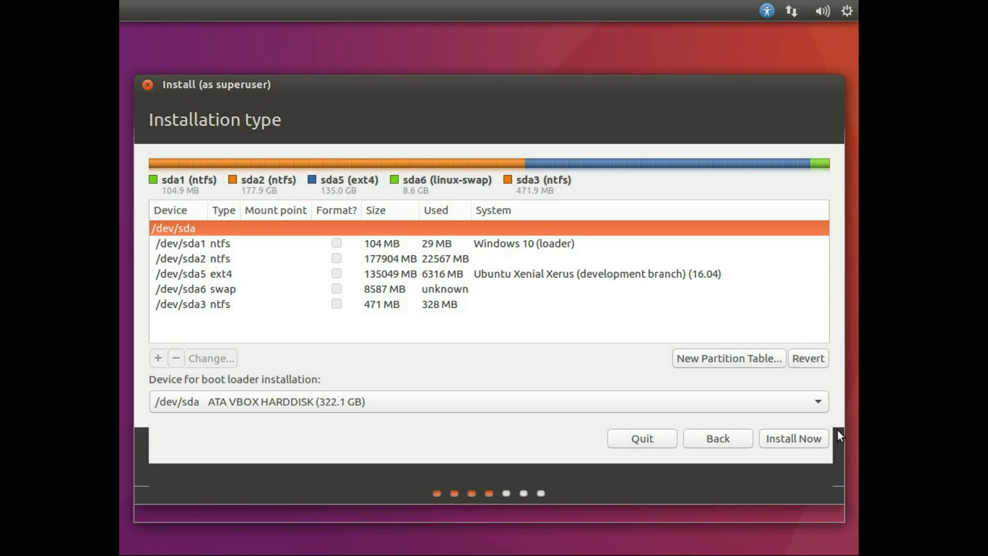
{"action": "mouse_move", "coordinate": [327, 196]}
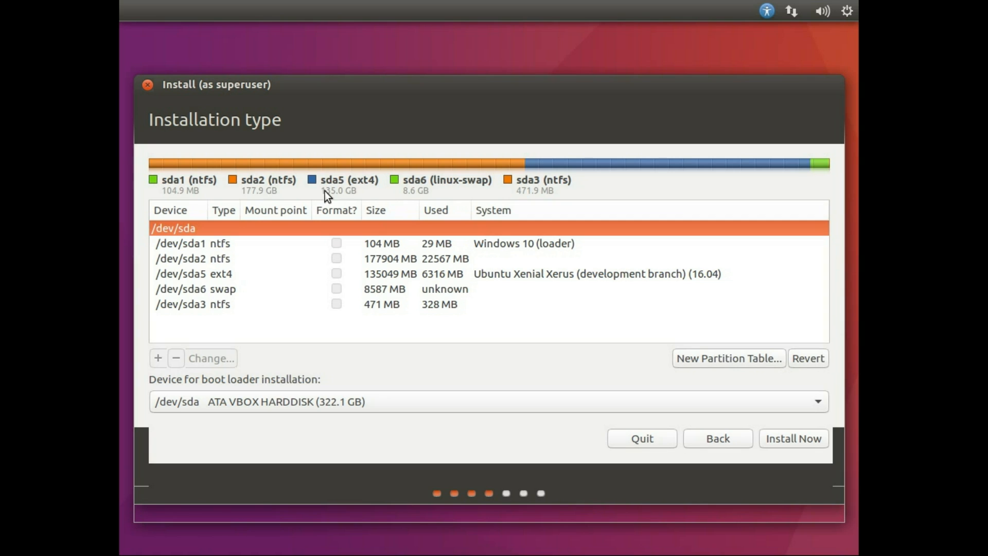
{"action": "mouse_move", "coordinate": [197, 192]}
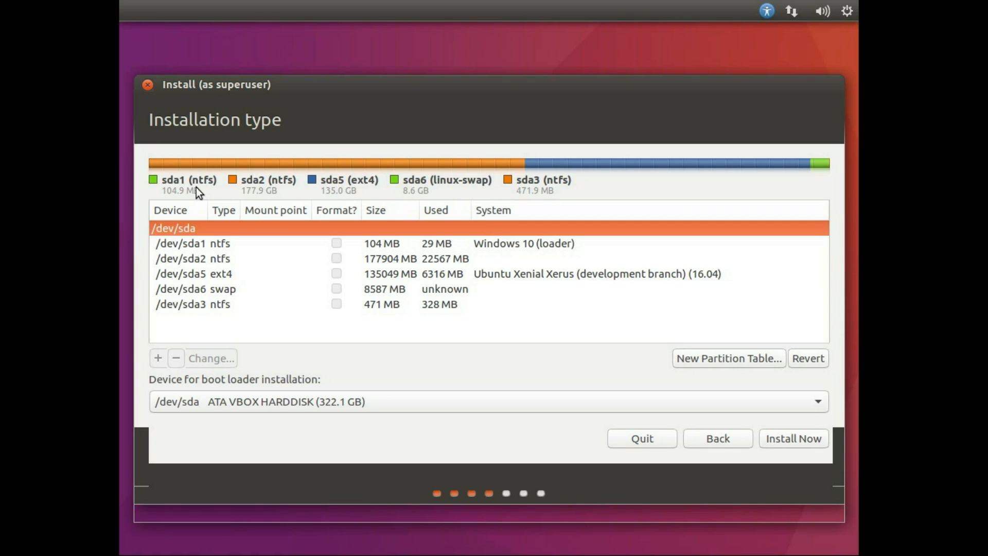
{"action": "mouse_move", "coordinate": [219, 190]}
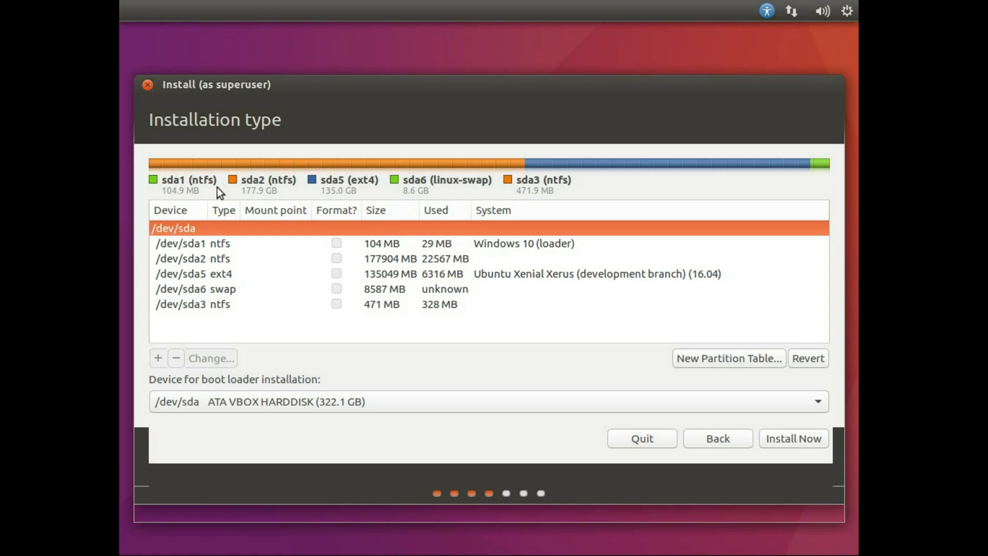
{"action": "mouse_move", "coordinate": [180, 194]}
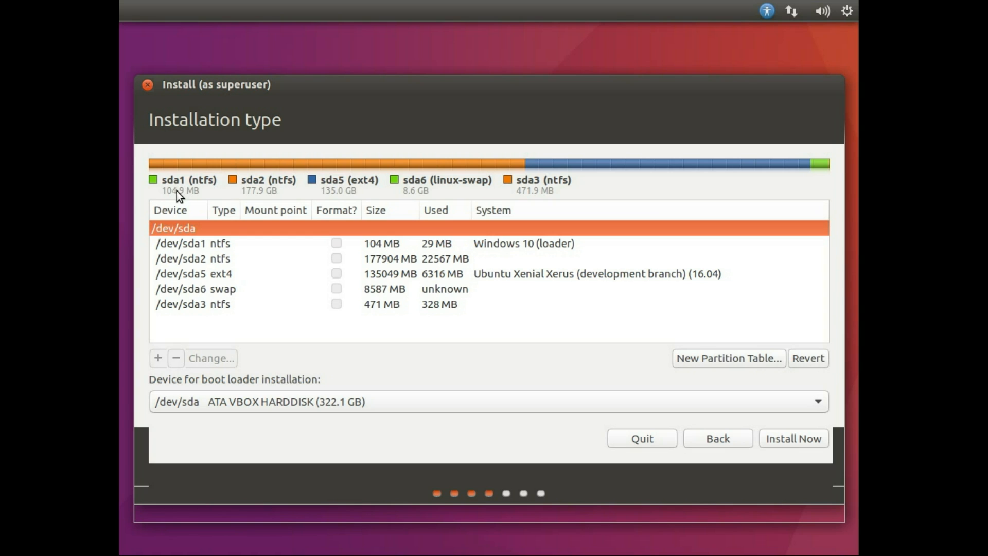
{"action": "mouse_move", "coordinate": [209, 188]}
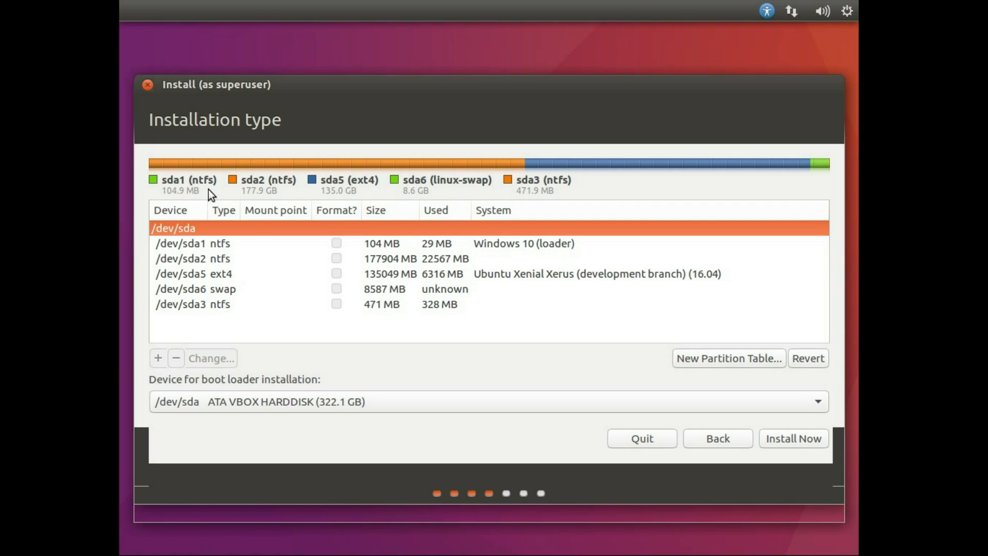
{"action": "mouse_move", "coordinate": [247, 193]}
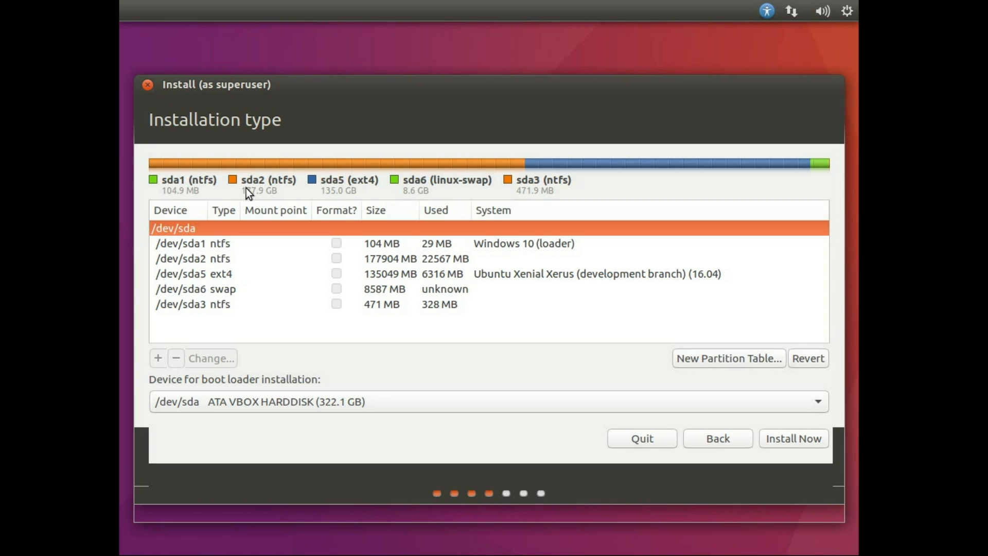
{"action": "mouse_move", "coordinate": [286, 194]}
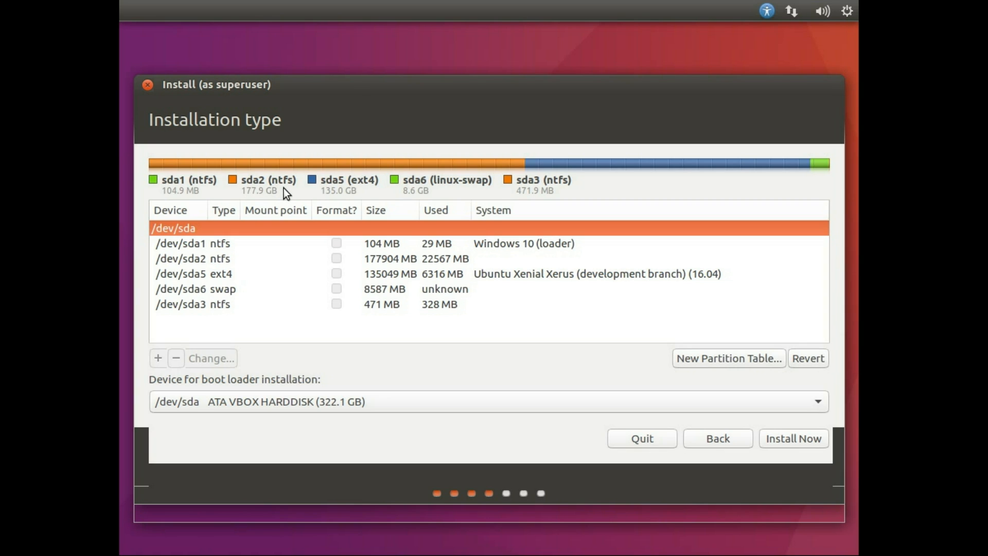
{"action": "mouse_move", "coordinate": [271, 197]}
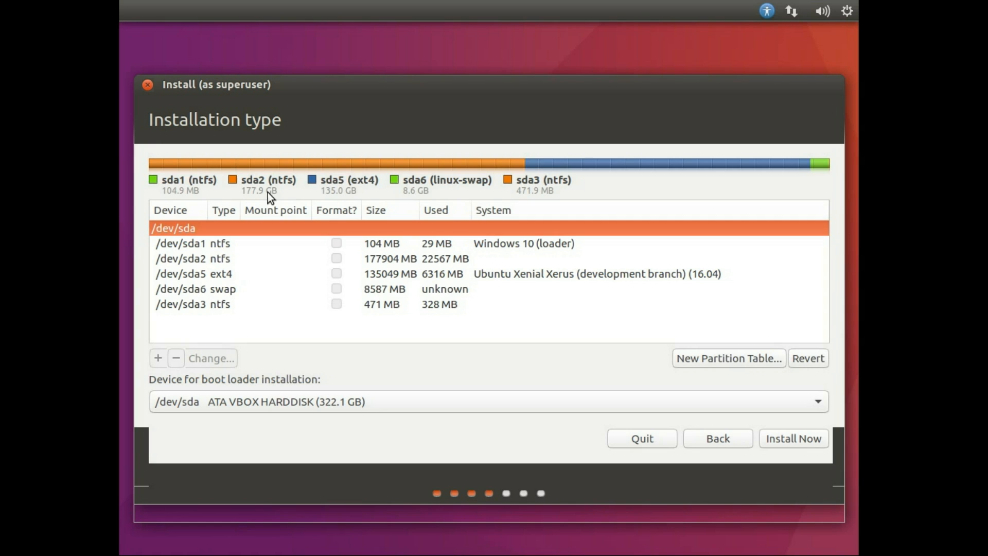
{"action": "mouse_move", "coordinate": [244, 195]}
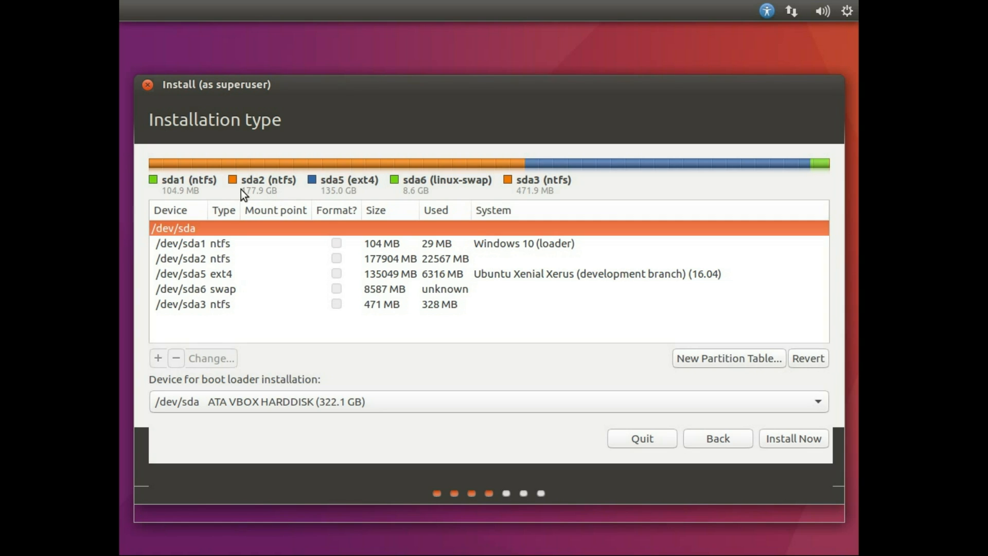
{"action": "mouse_move", "coordinate": [250, 197]}
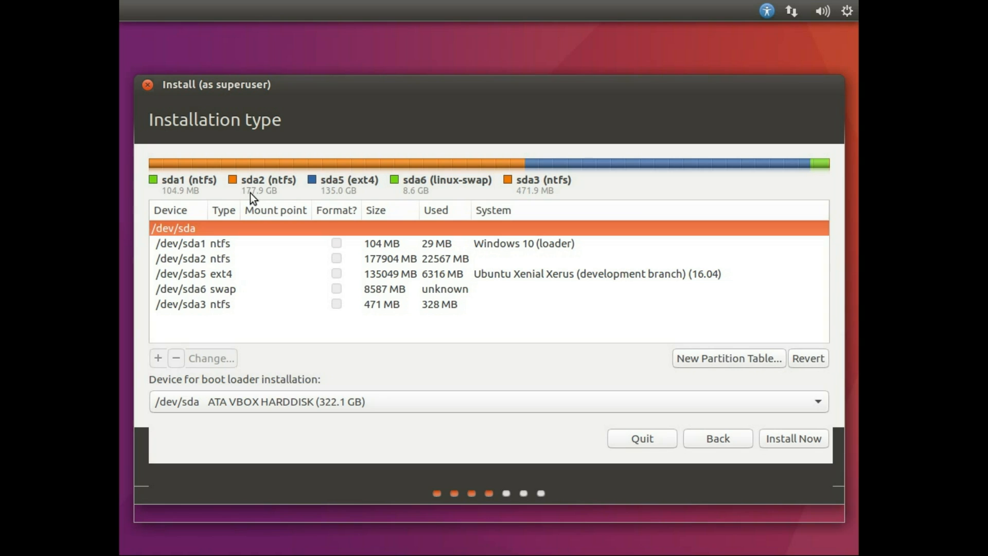
{"action": "mouse_move", "coordinate": [256, 198]}
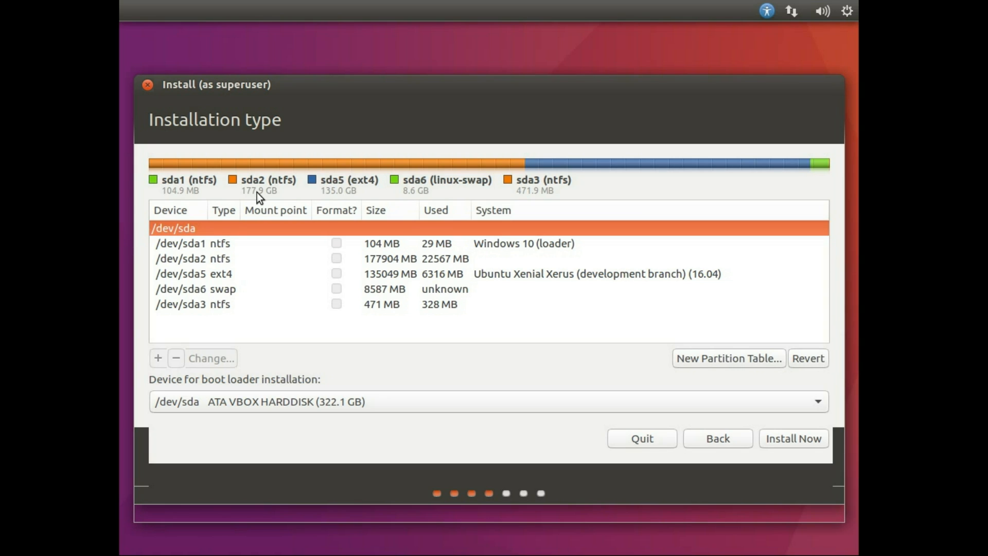
{"action": "mouse_move", "coordinate": [313, 194]}
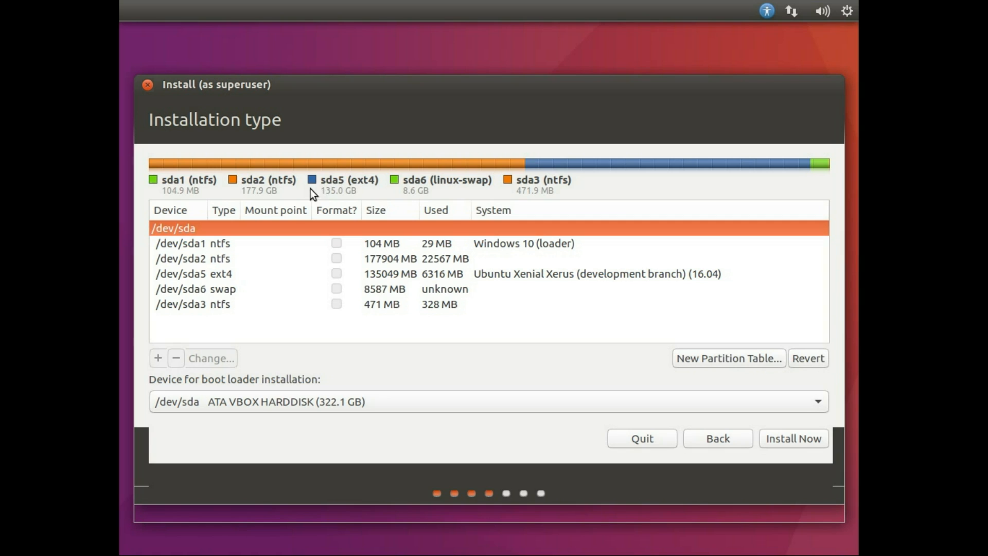
{"action": "mouse_move", "coordinate": [328, 188]}
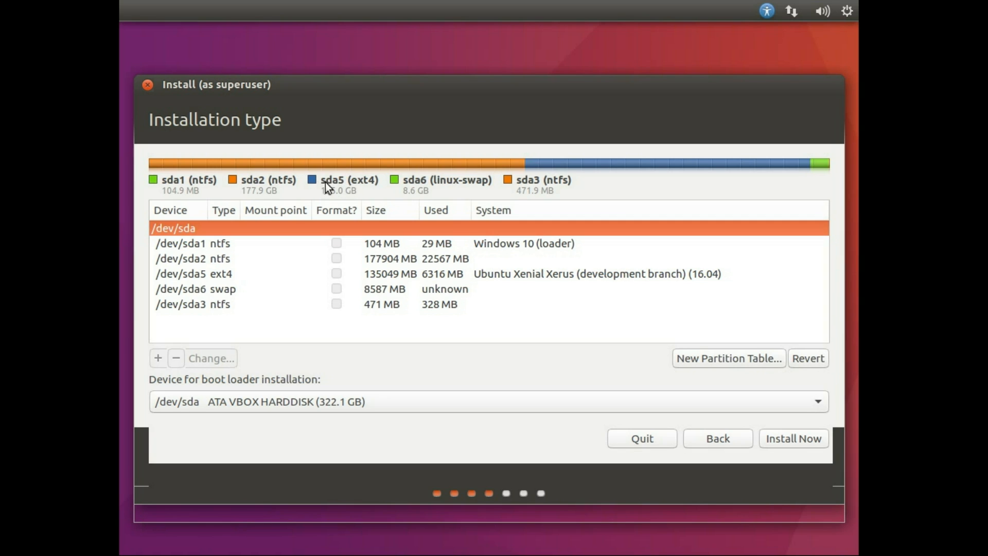
{"action": "mouse_move", "coordinate": [373, 186]}
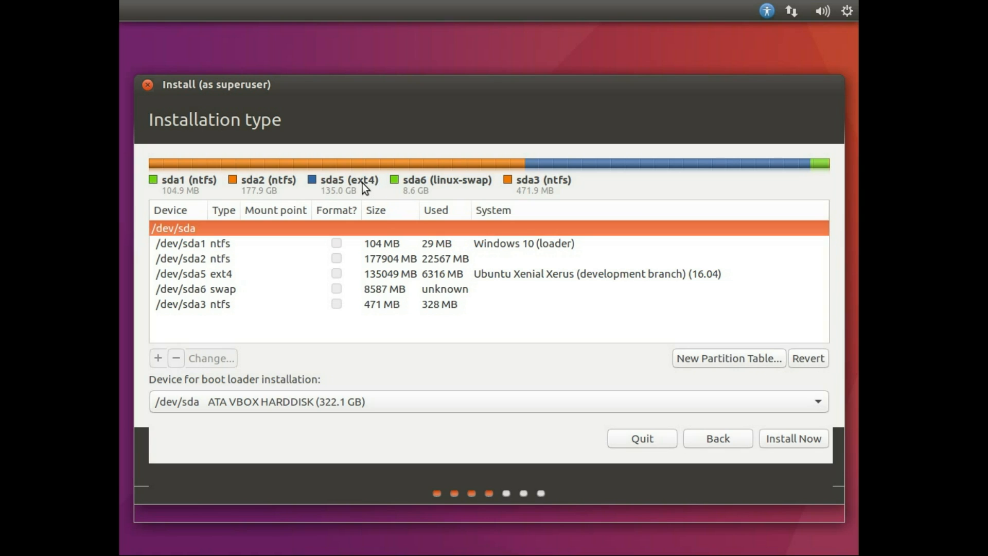
{"action": "mouse_move", "coordinate": [394, 185]}
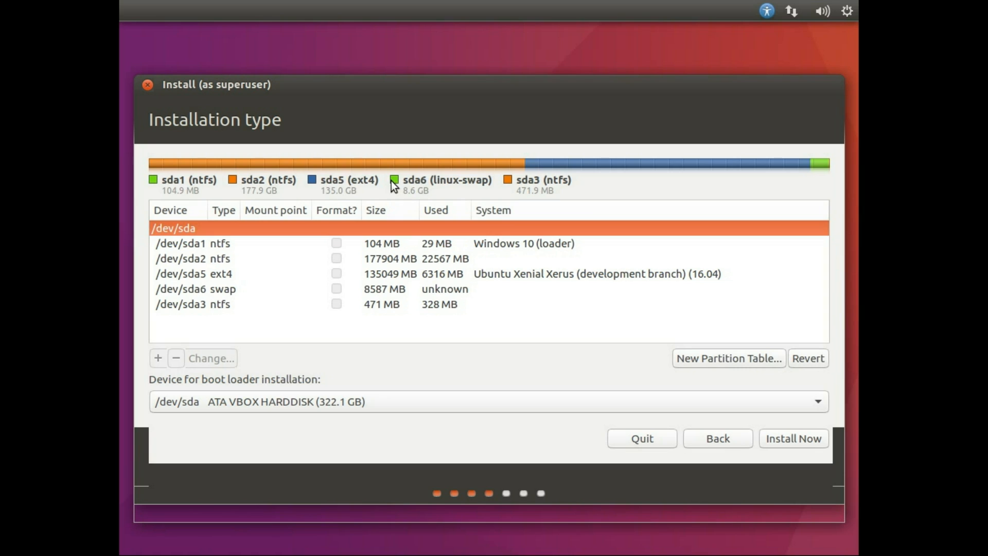
{"action": "mouse_move", "coordinate": [422, 191]}
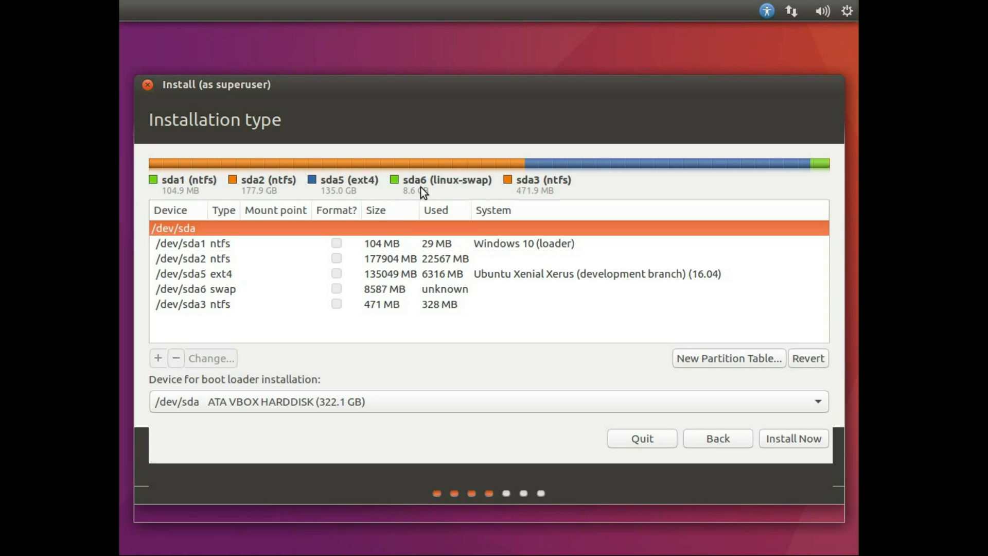
{"action": "mouse_move", "coordinate": [471, 192]}
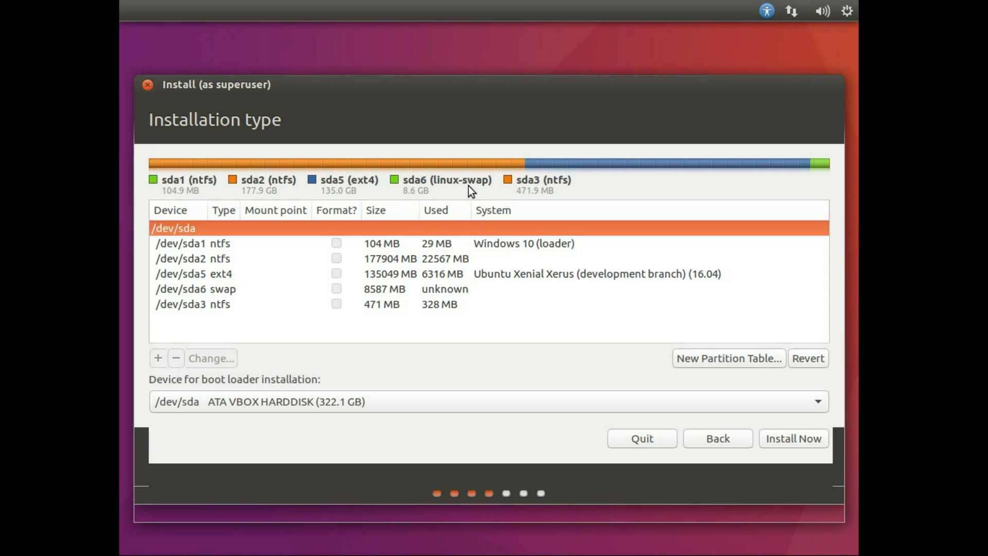
{"action": "mouse_move", "coordinate": [509, 194]}
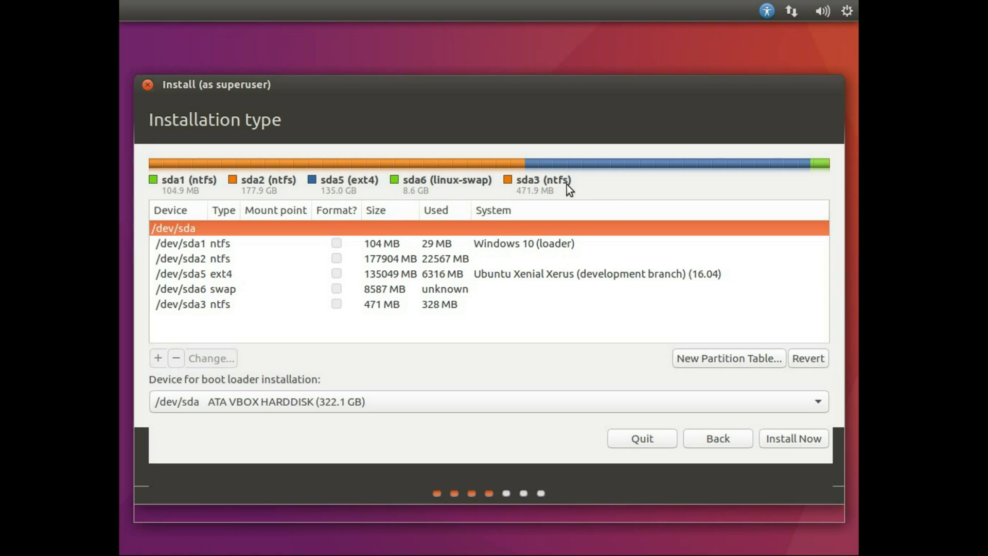
{"action": "mouse_move", "coordinate": [616, 202]}
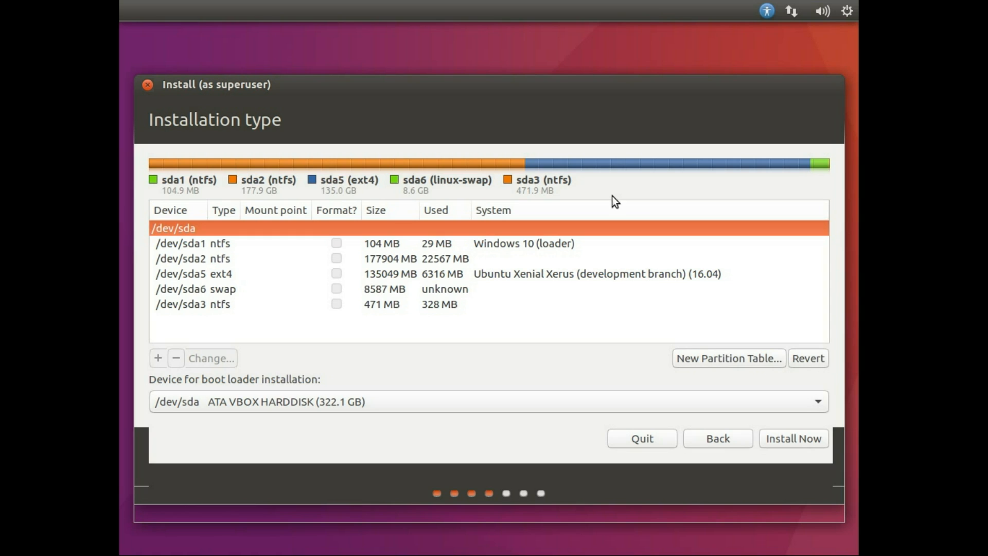
{"action": "mouse_move", "coordinate": [401, 308]}
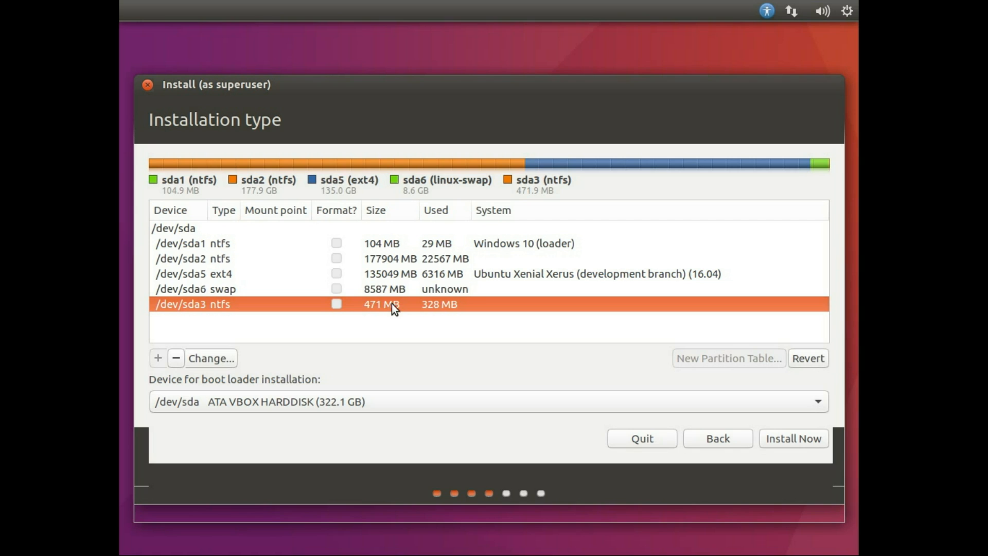
Delete the swap /dev/sda6 and ext4 /dev/sda5 partitions, freeing 143639 MB.
{"action": "left_click", "coordinate": [195, 289]}
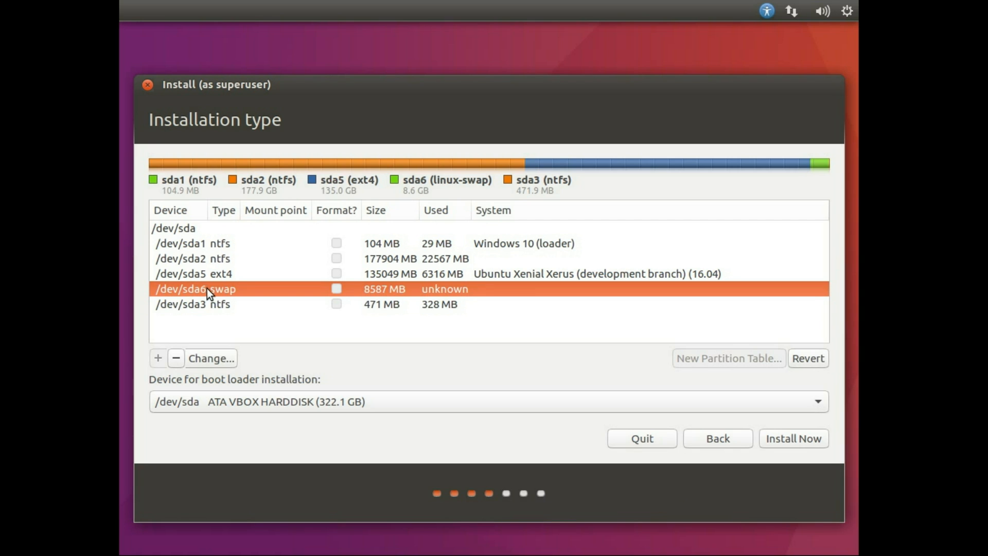
{"action": "mouse_move", "coordinate": [185, 361]}
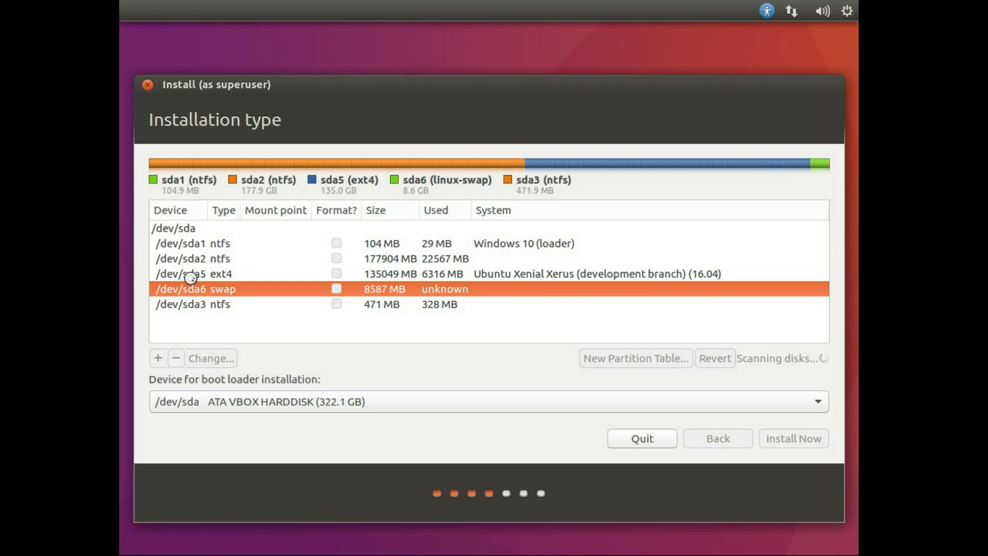
{"action": "left_click", "coordinate": [176, 358]}
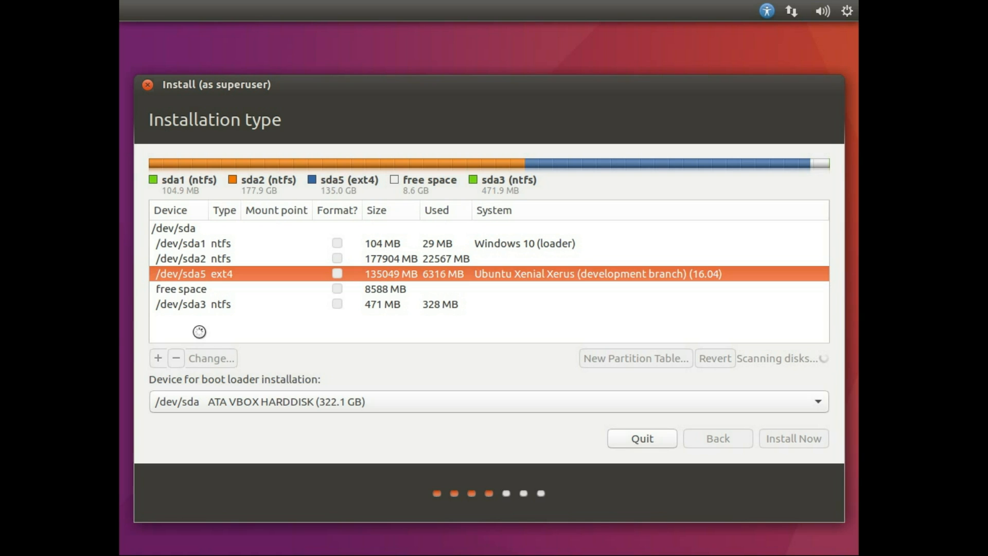
{"action": "left_click", "coordinate": [176, 358]}
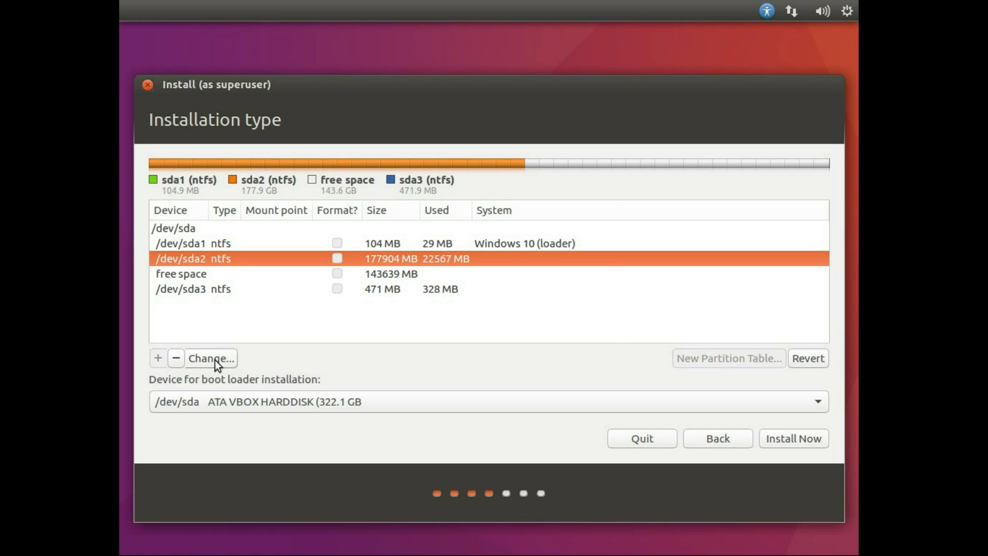
Shrink /dev/sda2 to 40000 MB as NTFS journaling file system.
{"action": "left_click", "coordinate": [211, 358]}
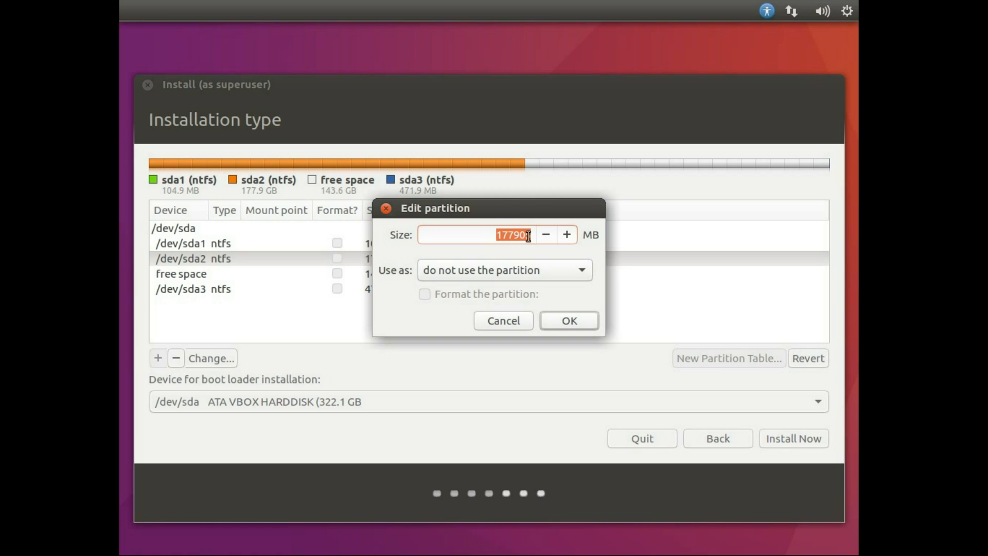
{"action": "type", "text": "40000"}
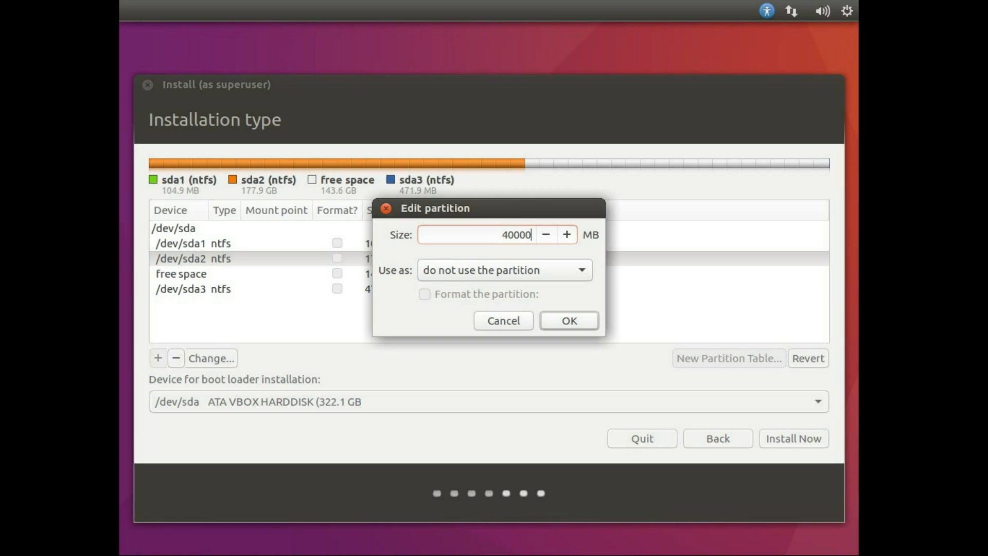
{"action": "mouse_move", "coordinate": [513, 269]}
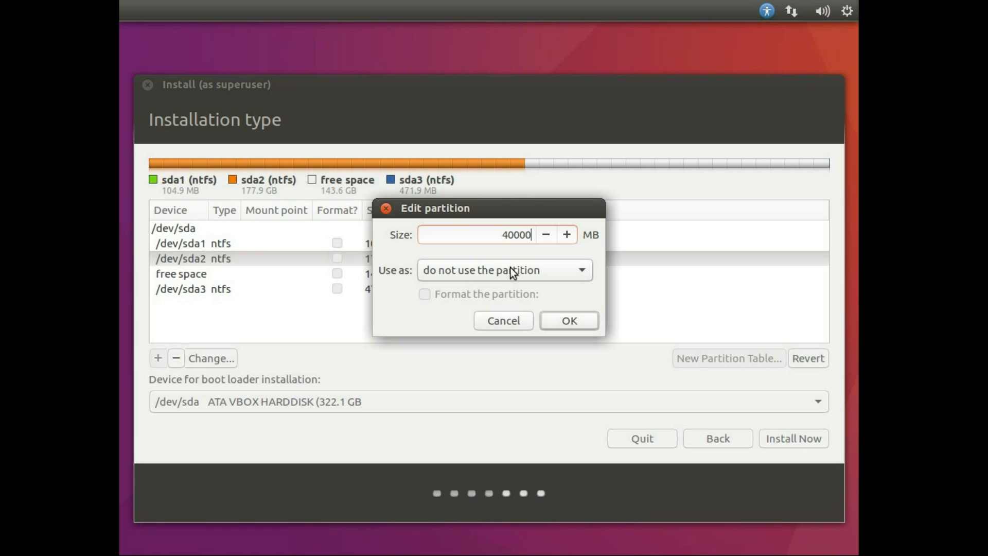
{"action": "left_click", "coordinate": [504, 269]}
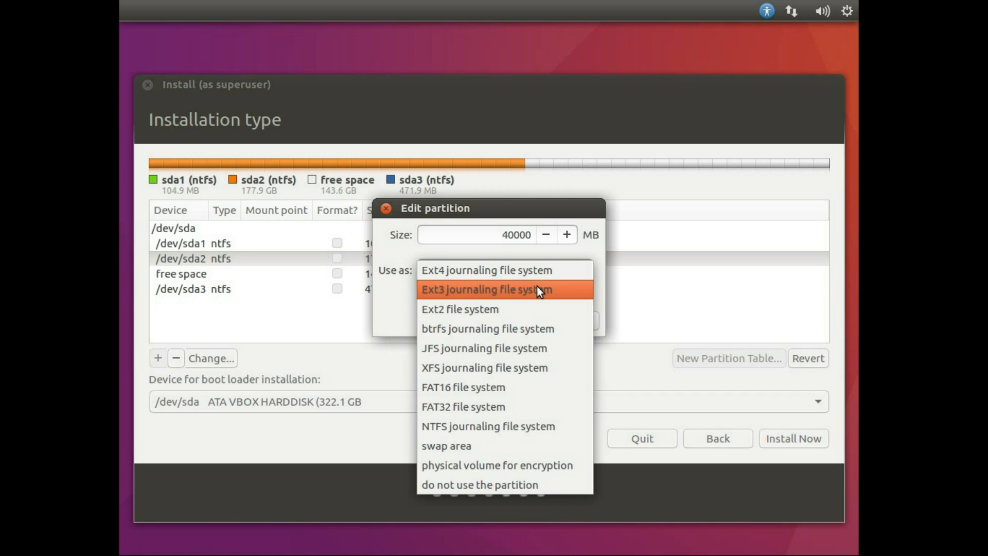
{"action": "mouse_move", "coordinate": [511, 426]}
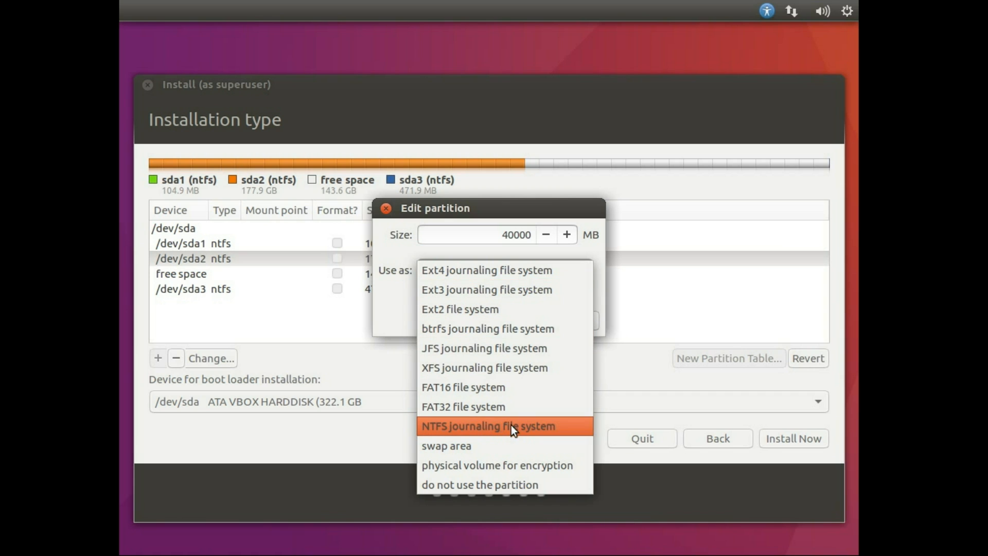
{"action": "mouse_move", "coordinate": [534, 428]}
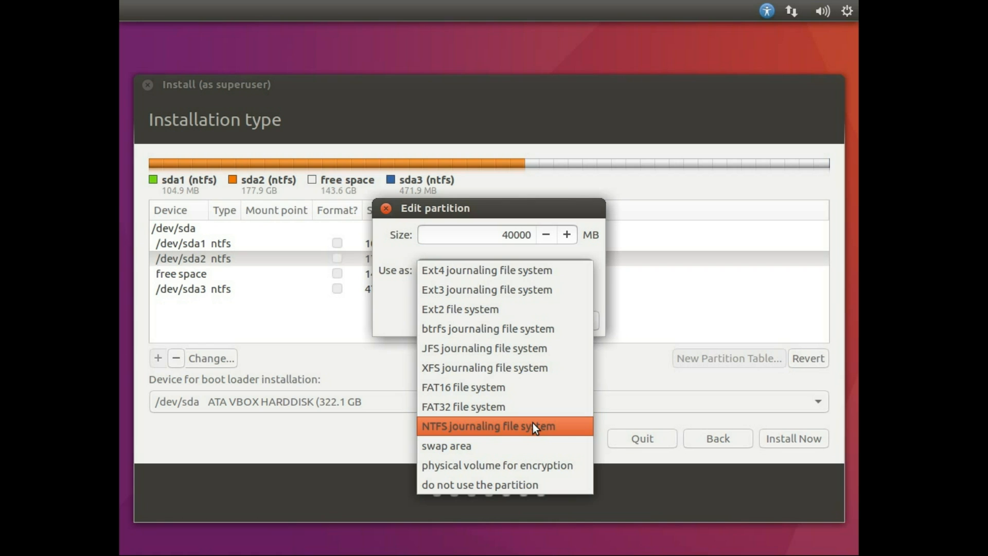
{"action": "left_click", "coordinate": [489, 426]}
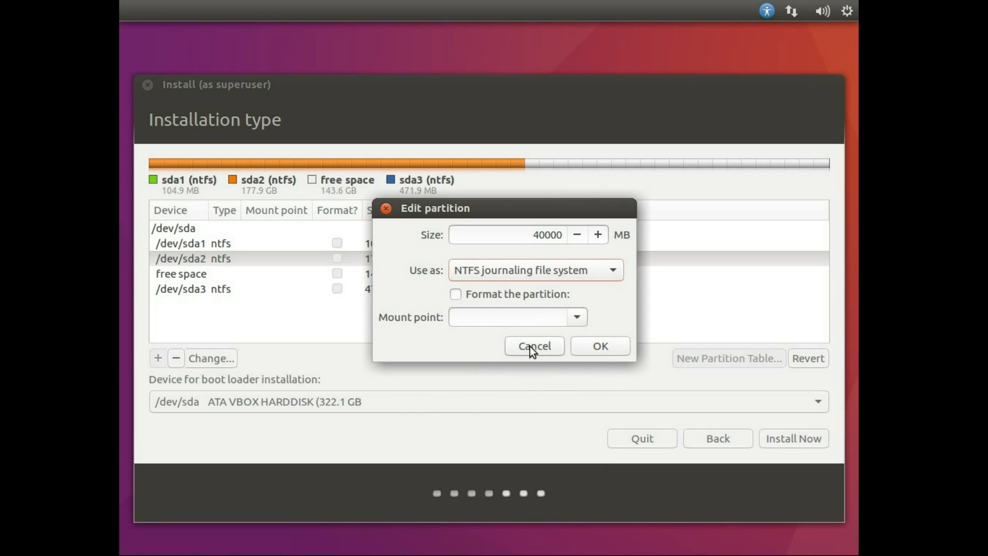
{"action": "mouse_move", "coordinate": [581, 336]}
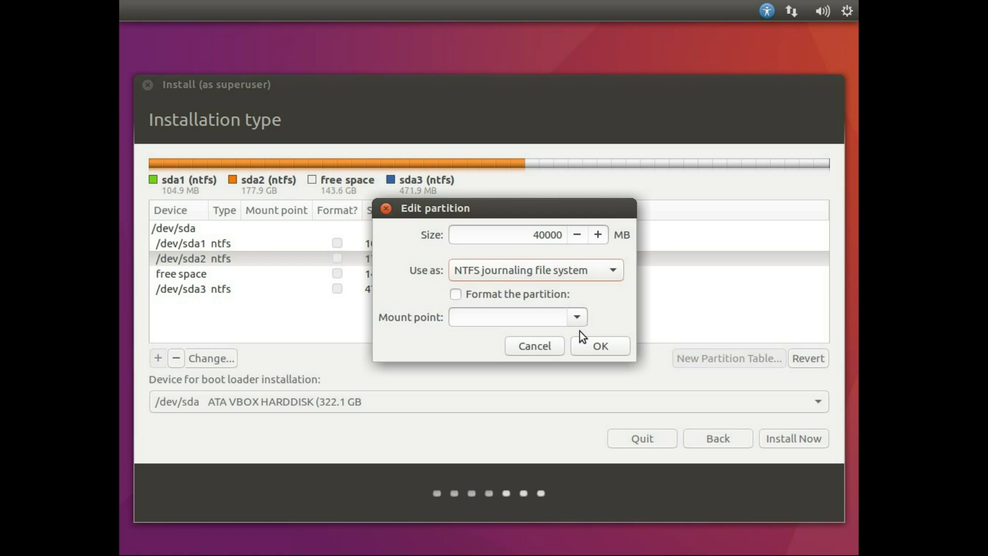
{"action": "mouse_move", "coordinate": [457, 300]}
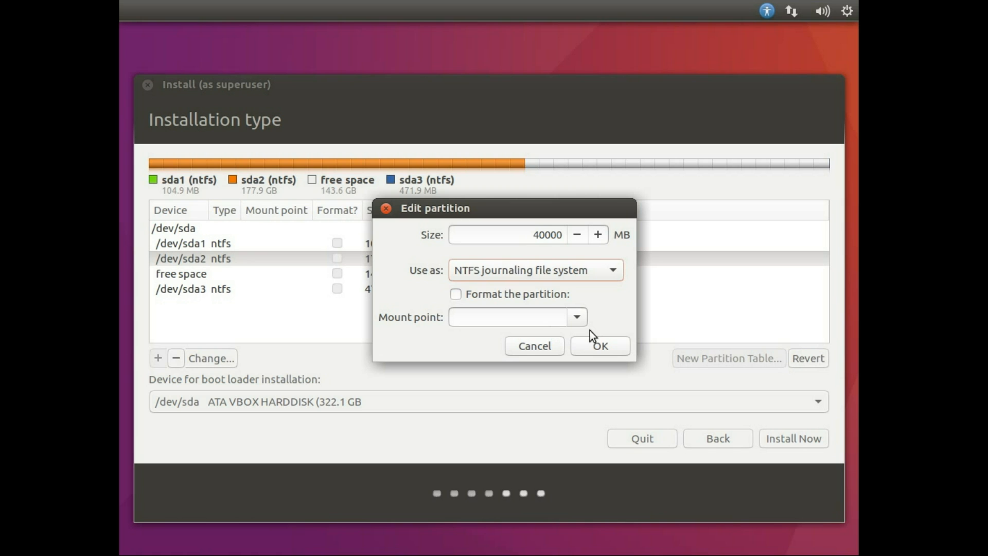
{"action": "left_click", "coordinate": [598, 346]}
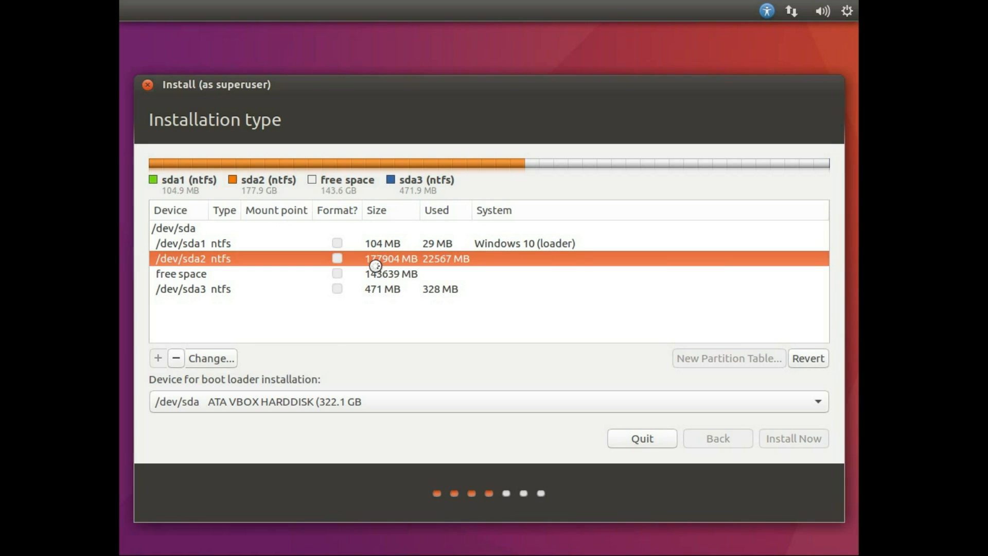
{"action": "left_click", "coordinate": [211, 358]}
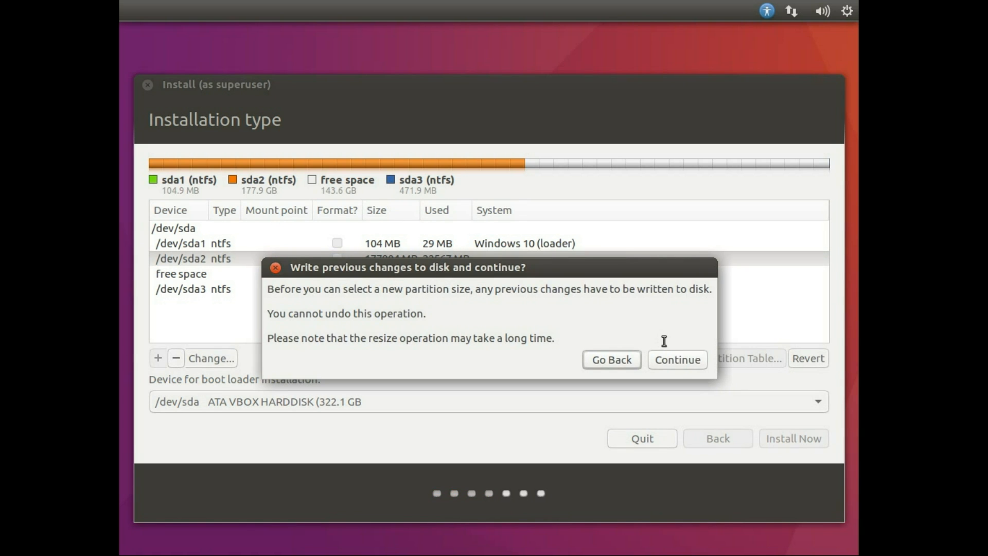
Write the sda2 resize to disk and select the 281543 MB free space.
{"action": "left_click", "coordinate": [676, 359]}
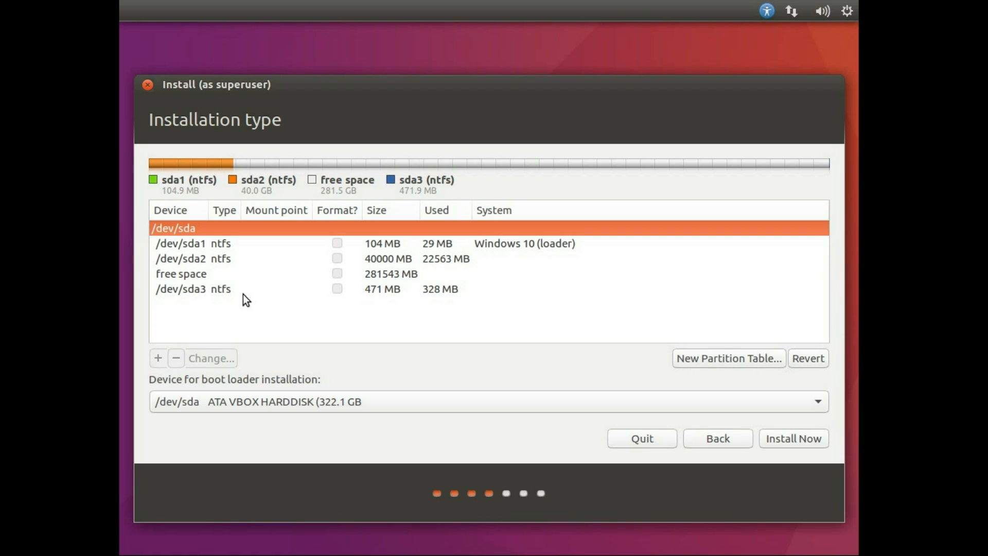
{"action": "left_click", "coordinate": [180, 273]}
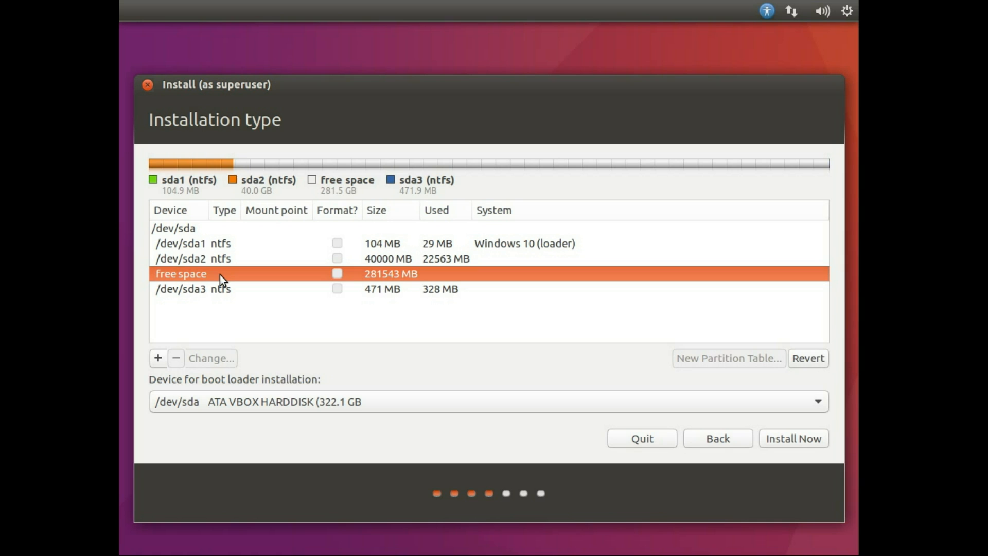
{"action": "mouse_move", "coordinate": [181, 345]}
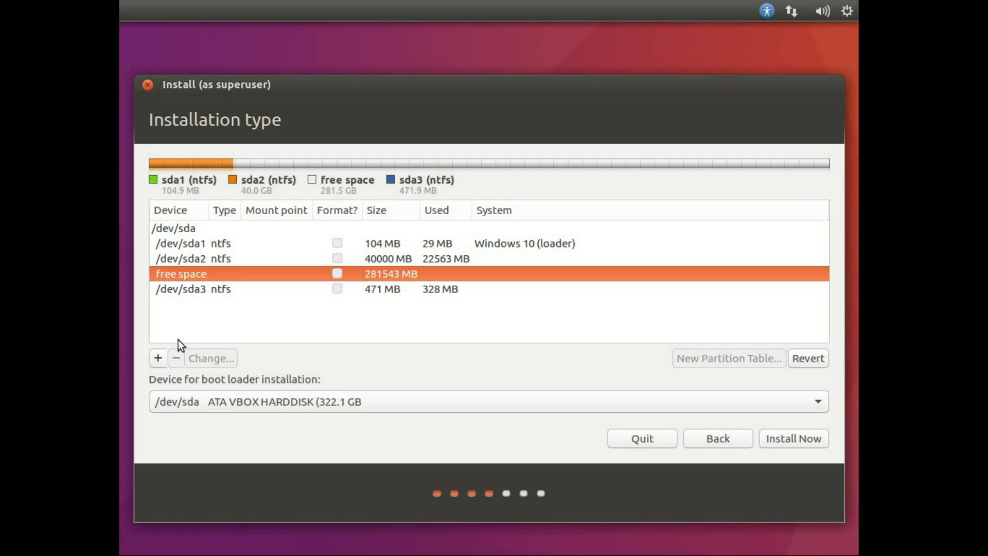
{"action": "mouse_move", "coordinate": [161, 368]}
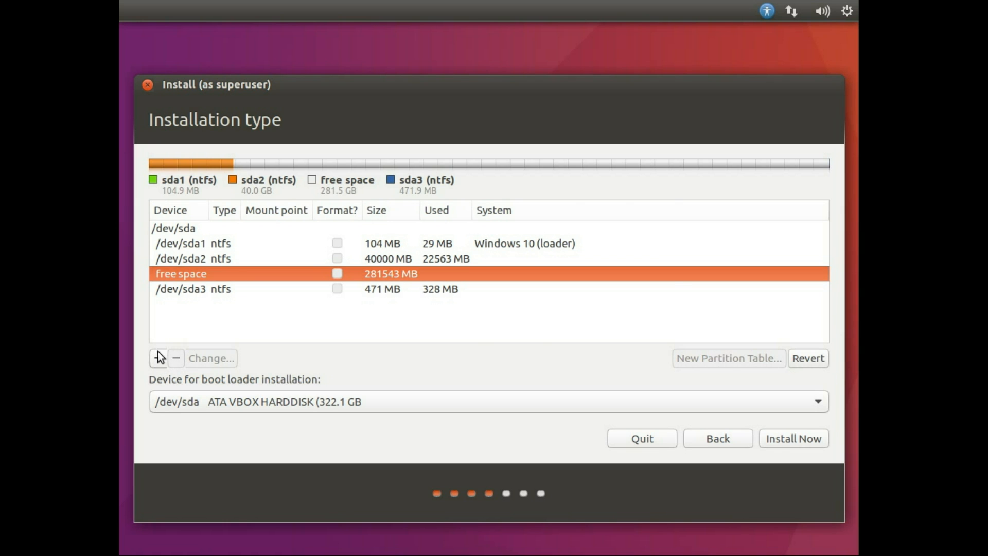
Start a logical ext4 partition in the free space and select its Size value.
{"action": "left_click", "coordinate": [158, 359]}
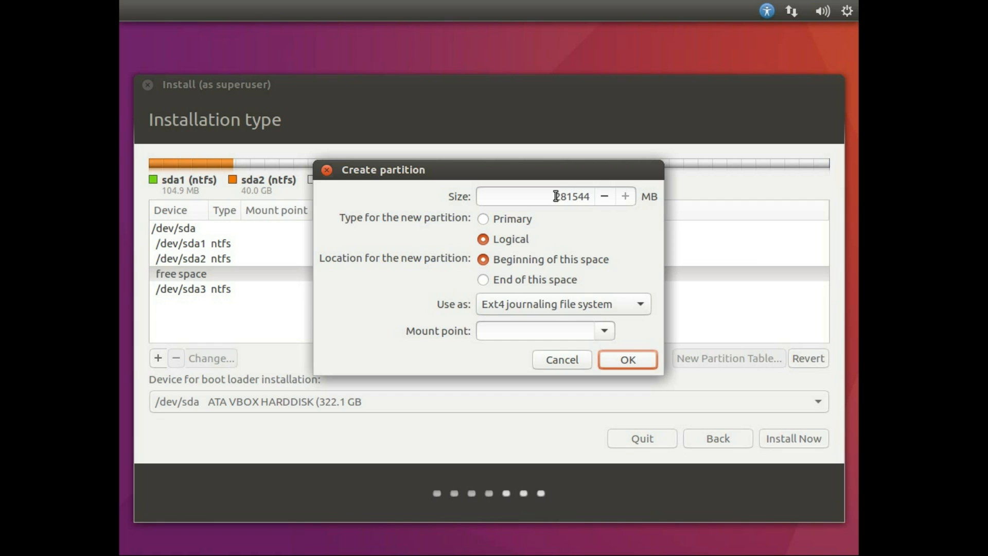
{"action": "triple_click", "coordinate": [555, 196]}
{"action": "type", "text": "277"}
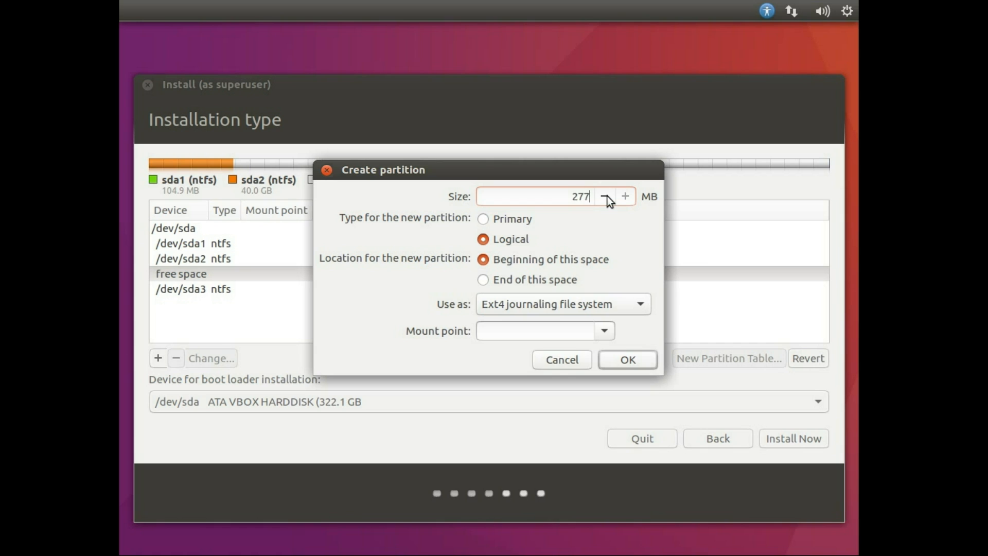
Set the new partition size to 277000 MB with Ext4 journaling file system.
{"action": "type", "text": "000"}
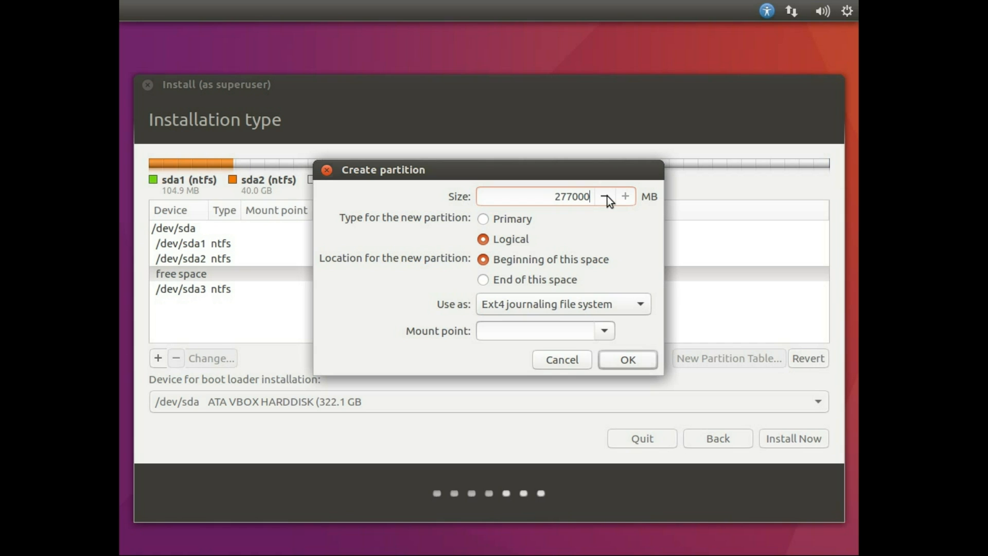
{"action": "mouse_move", "coordinate": [567, 307]}
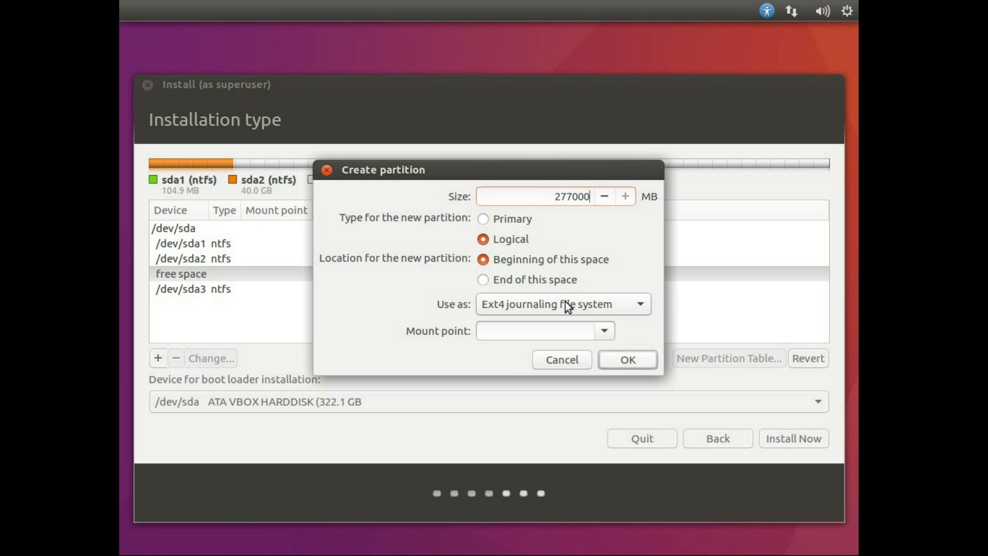
{"action": "left_click", "coordinate": [561, 304]}
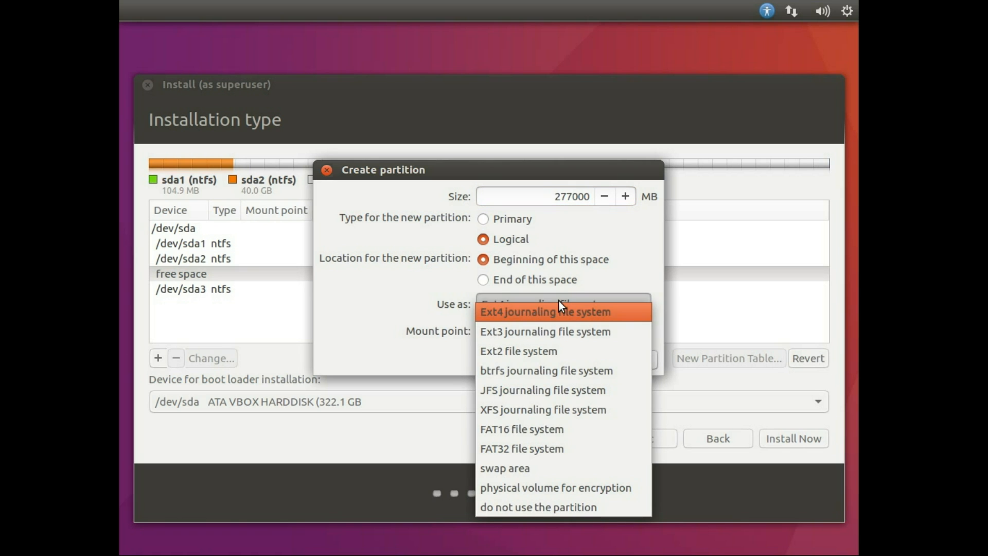
{"action": "mouse_move", "coordinate": [550, 324]}
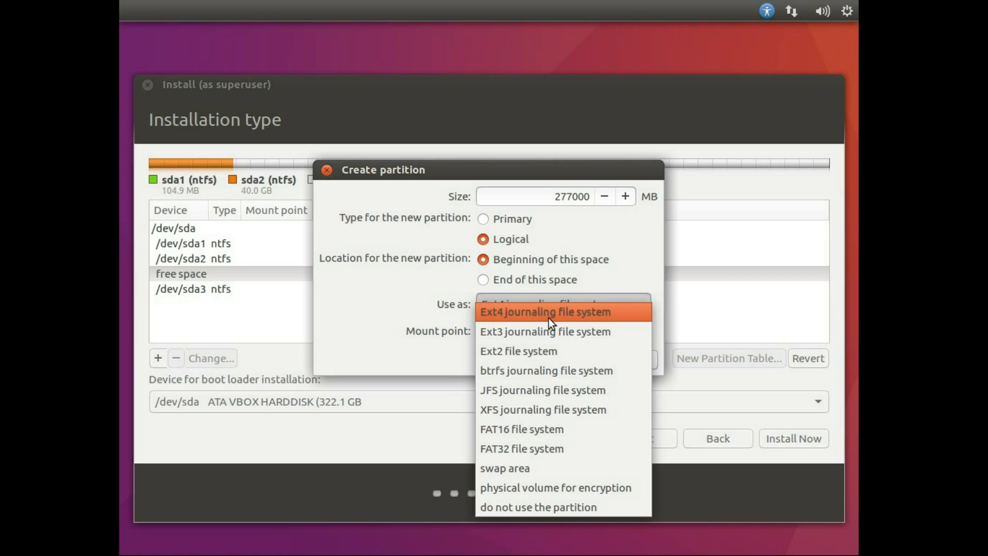
{"action": "mouse_move", "coordinate": [547, 331]}
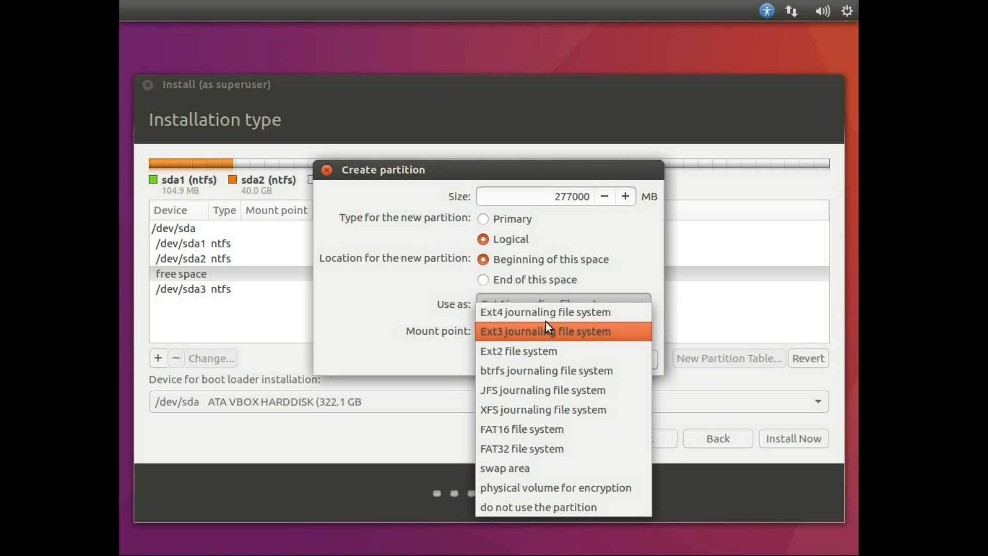
{"action": "mouse_move", "coordinate": [558, 315]}
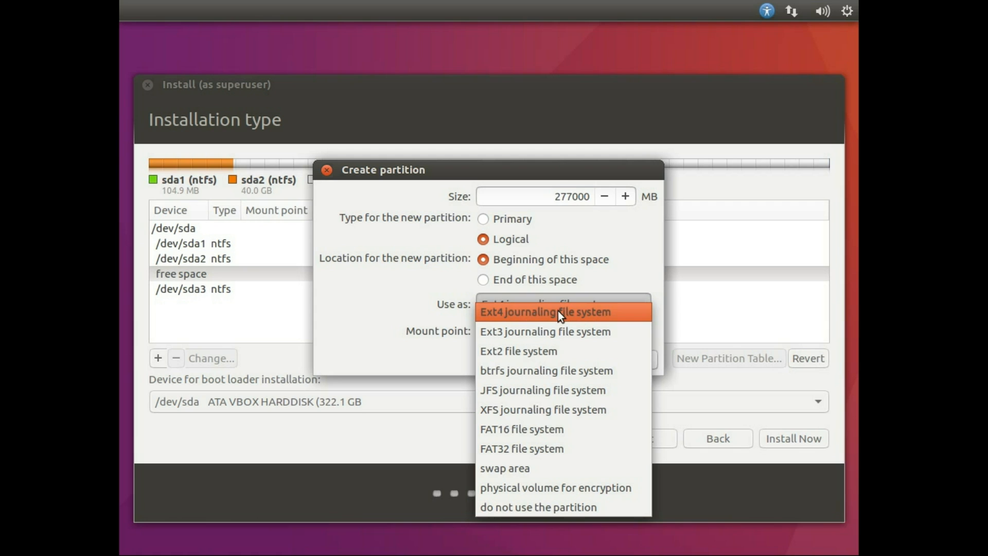
{"action": "mouse_move", "coordinate": [564, 370]}
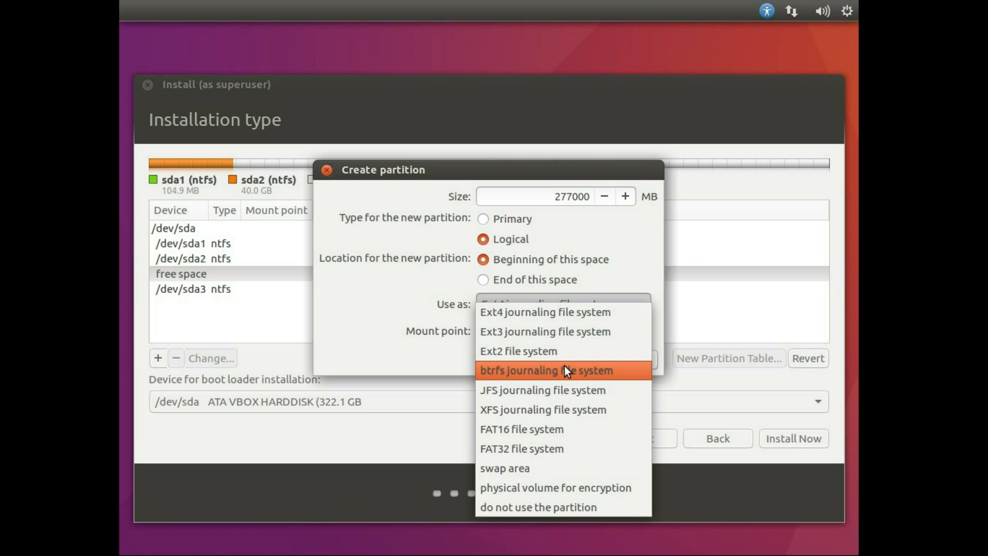
{"action": "mouse_move", "coordinate": [567, 372]}
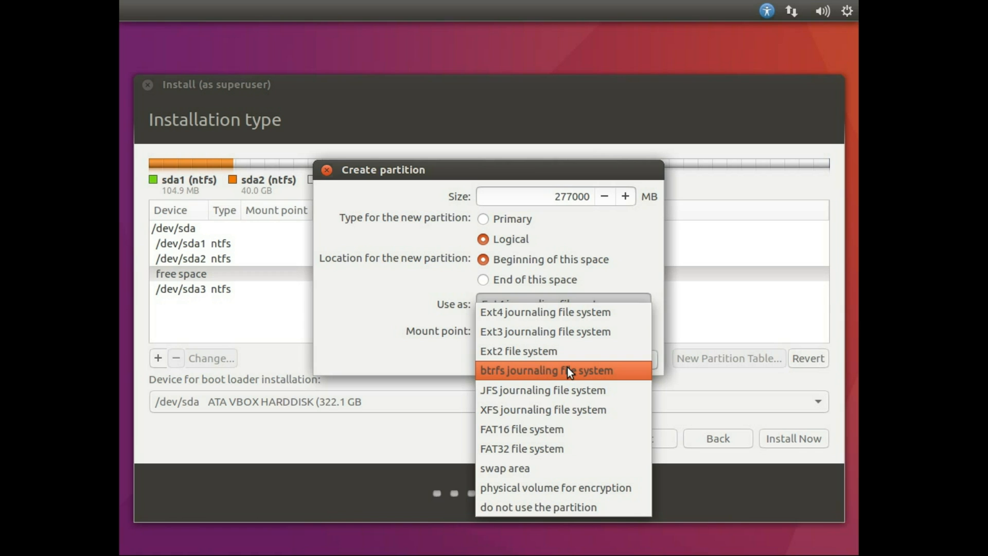
{"action": "mouse_move", "coordinate": [572, 312]}
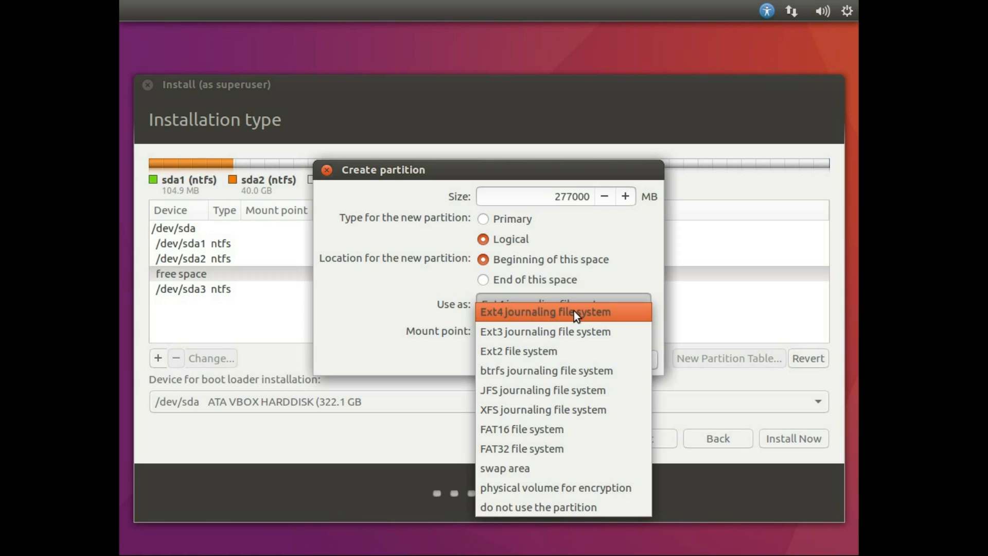
{"action": "left_click", "coordinate": [546, 311]}
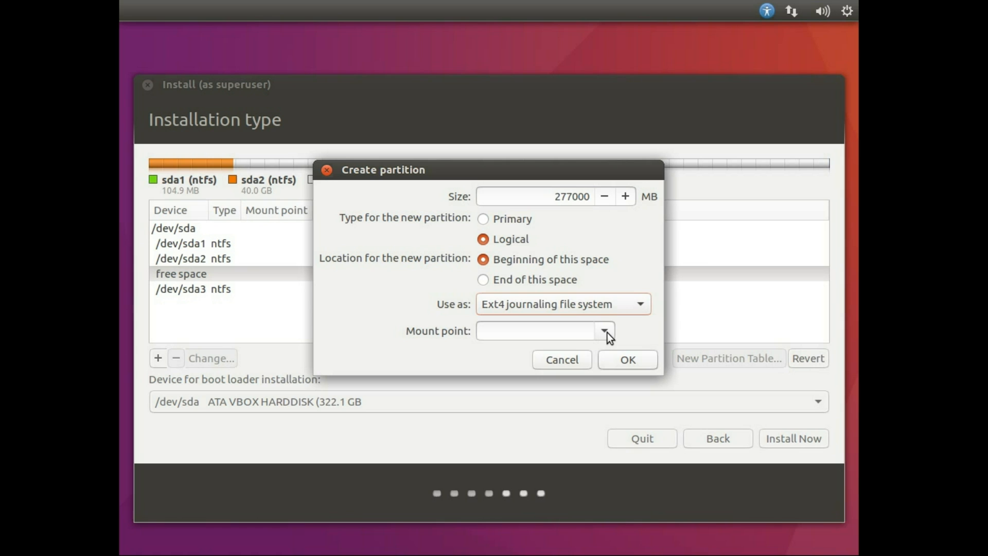
Set the mount point to / and confirm the ext4 root partition.
{"action": "left_click", "coordinate": [603, 330]}
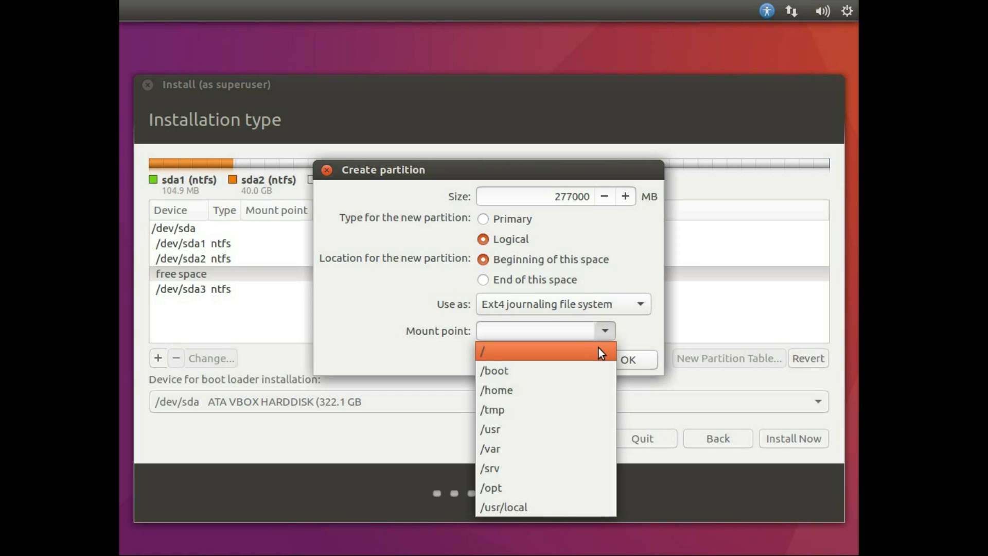
{"action": "mouse_move", "coordinate": [543, 354]}
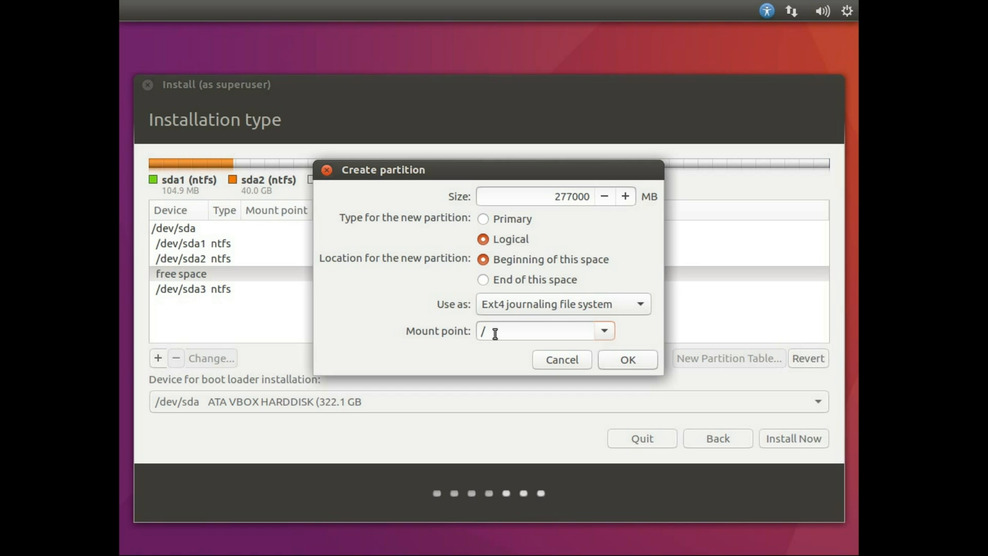
{"action": "mouse_move", "coordinate": [592, 340]}
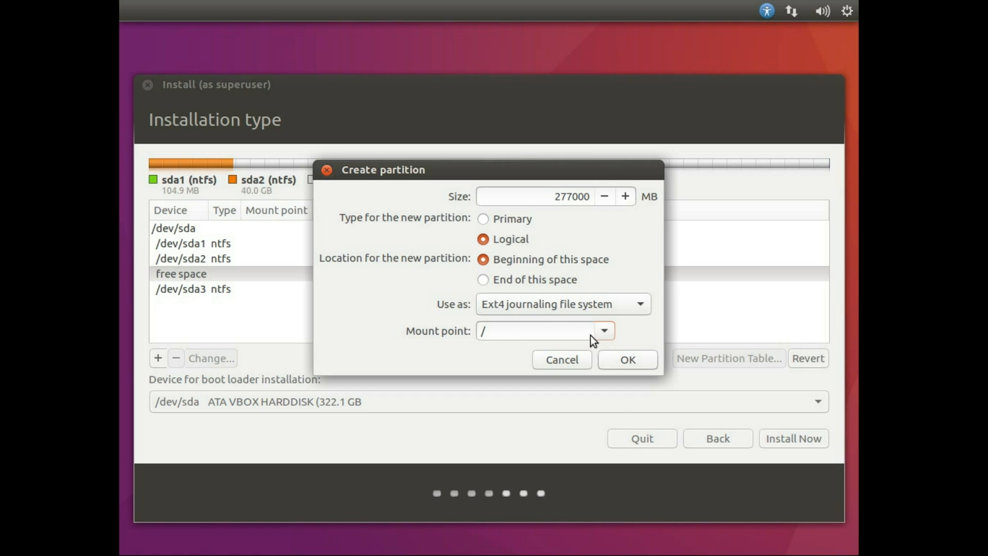
{"action": "left_click", "coordinate": [603, 330]}
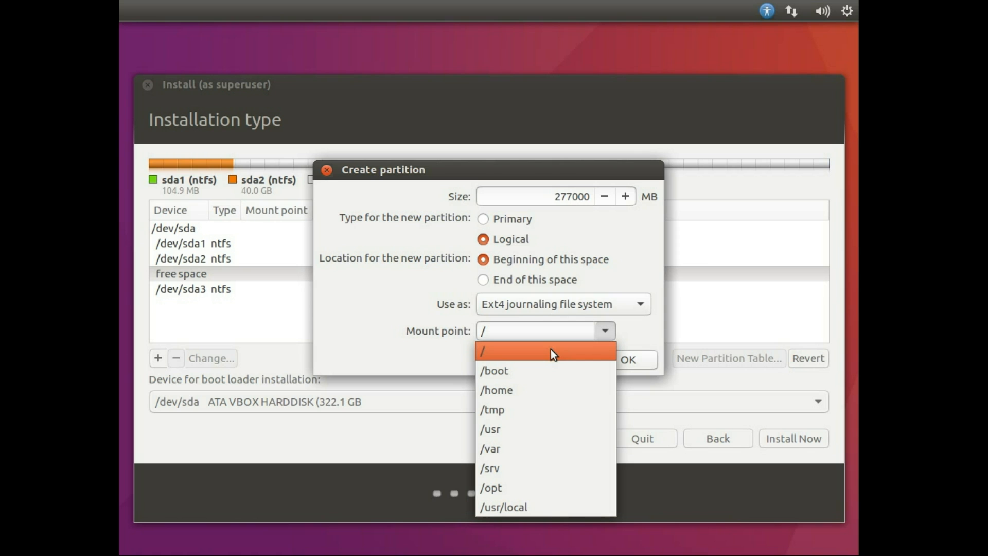
{"action": "mouse_move", "coordinate": [553, 370]}
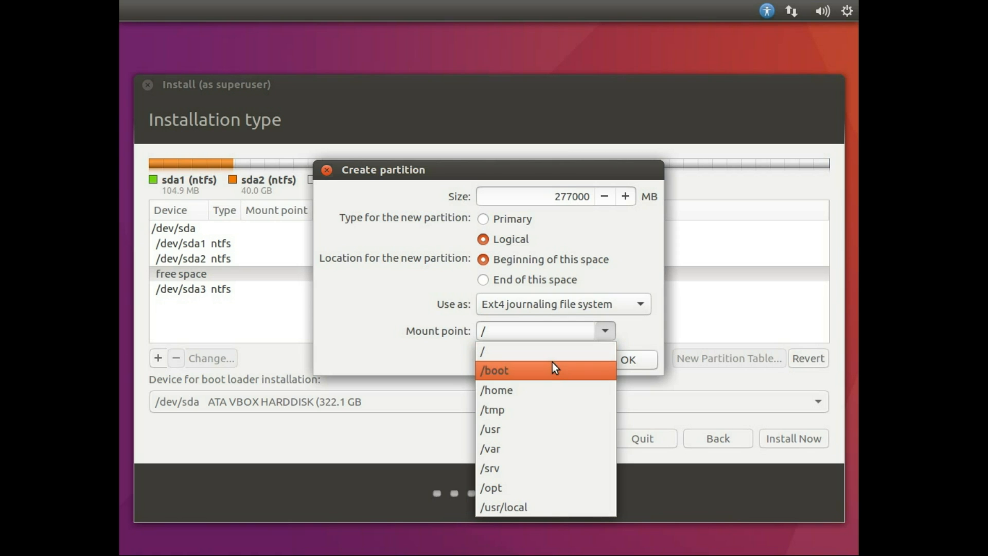
{"action": "mouse_move", "coordinate": [544, 390]}
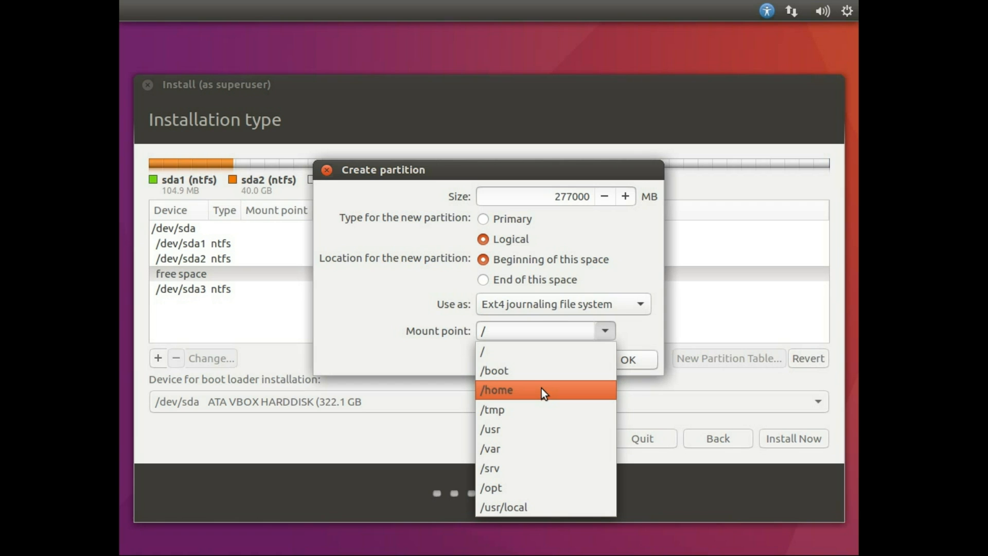
{"action": "mouse_move", "coordinate": [539, 353]}
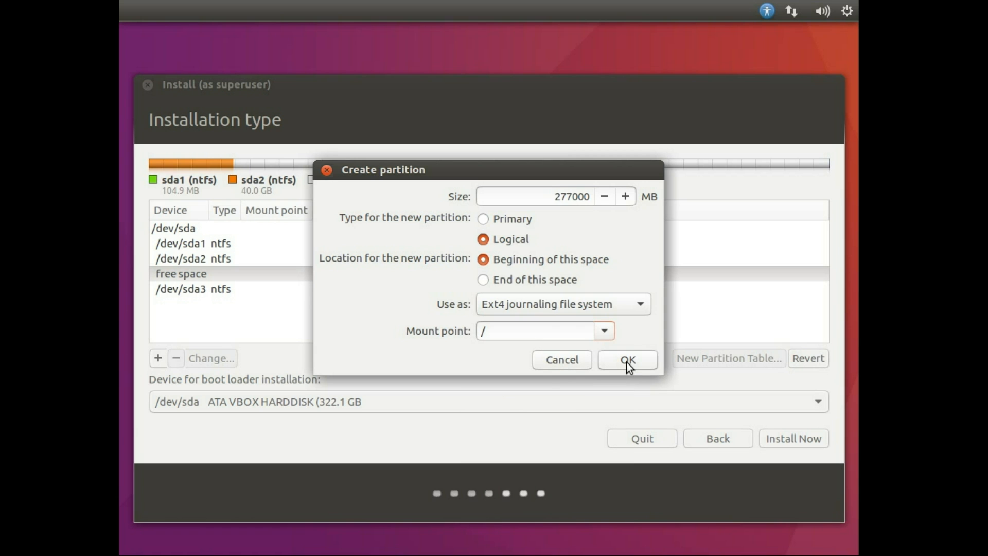
{"action": "left_click", "coordinate": [626, 359]}
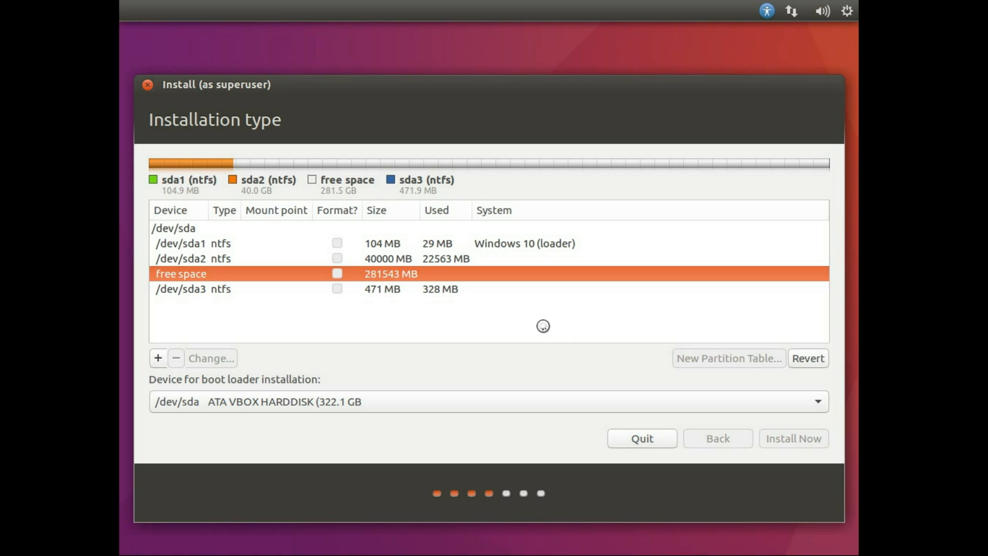
Create a 4543 MB logical swap area partition in the remaining free space.
{"action": "left_click", "coordinate": [158, 358]}
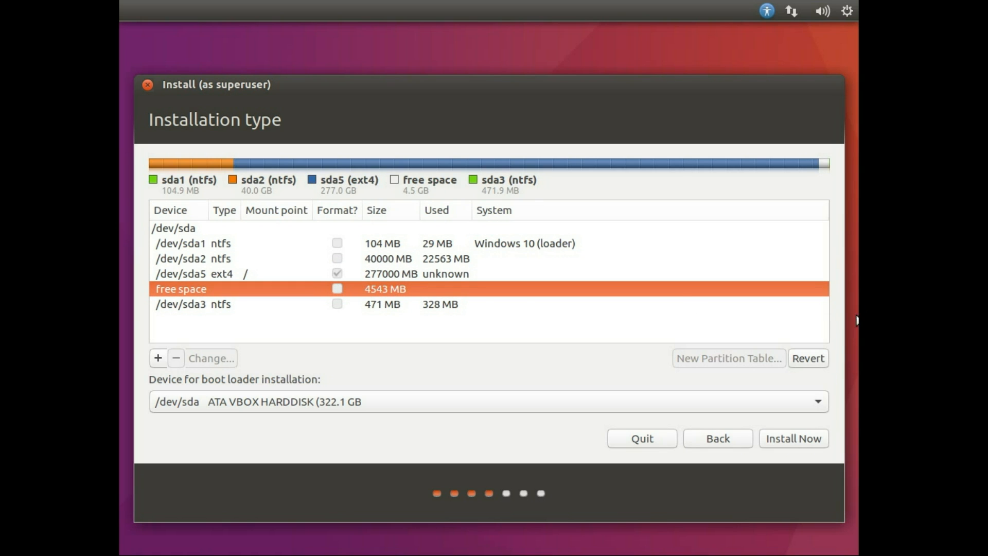
{"action": "left_click", "coordinate": [158, 358]}
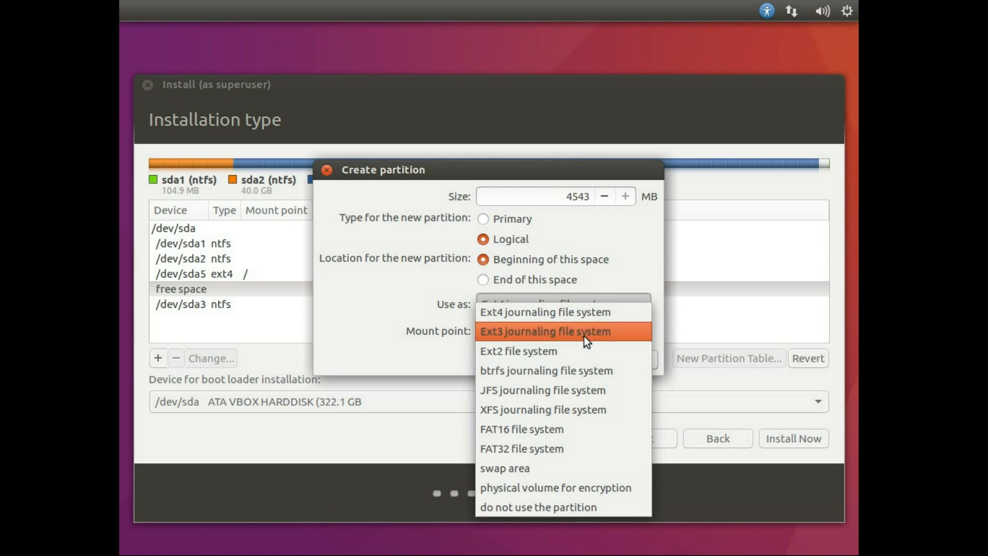
{"action": "left_click", "coordinate": [505, 468]}
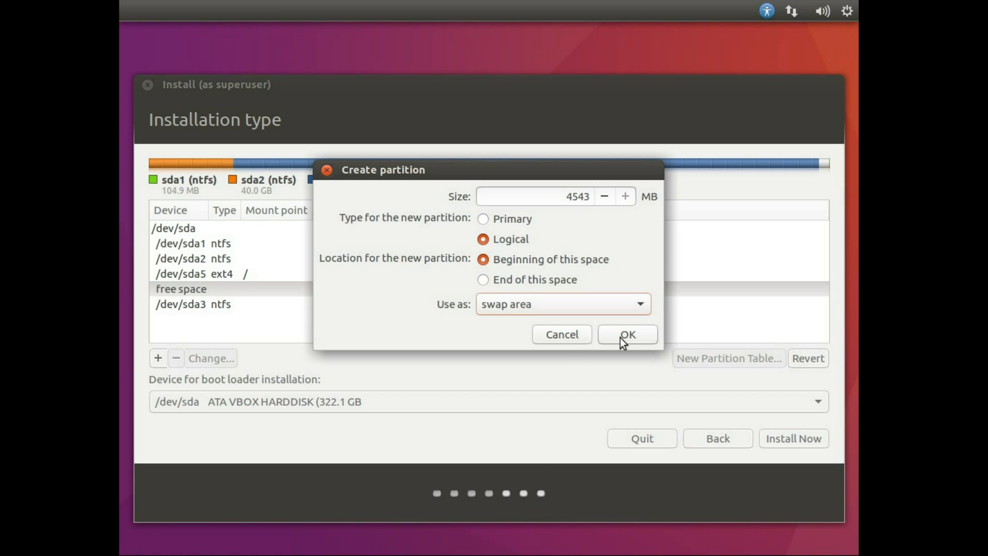
{"action": "left_click", "coordinate": [627, 334]}
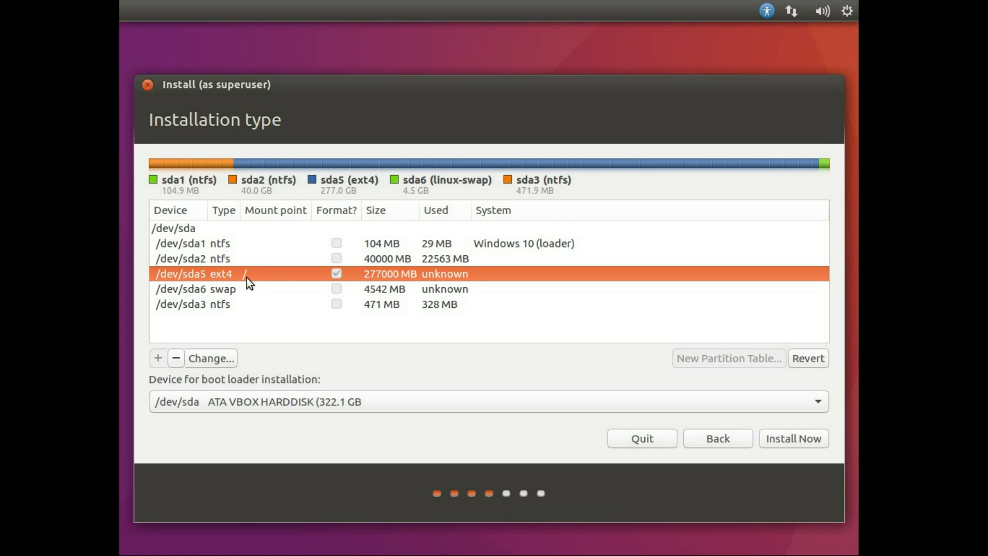
{"action": "mouse_move", "coordinate": [217, 323]}
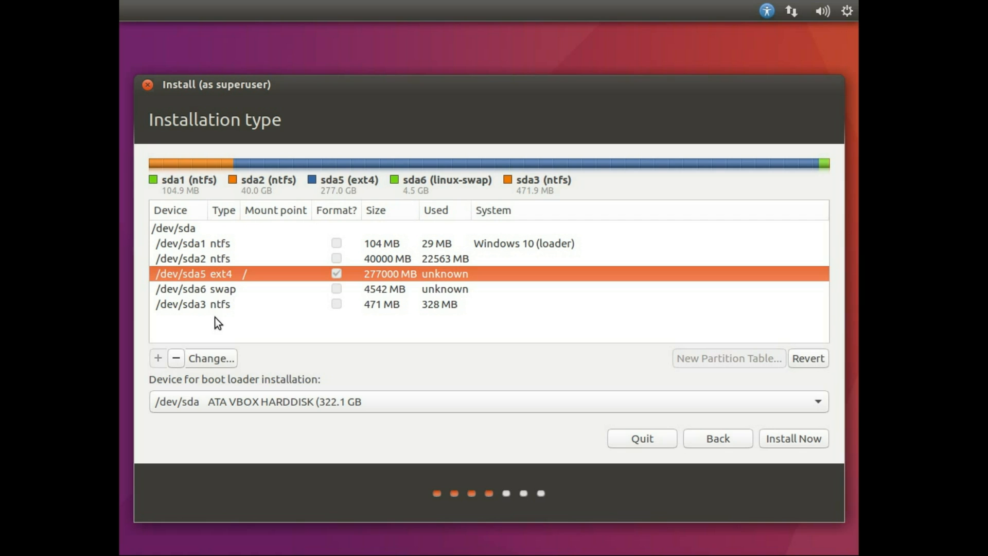
{"action": "mouse_move", "coordinate": [238, 284]}
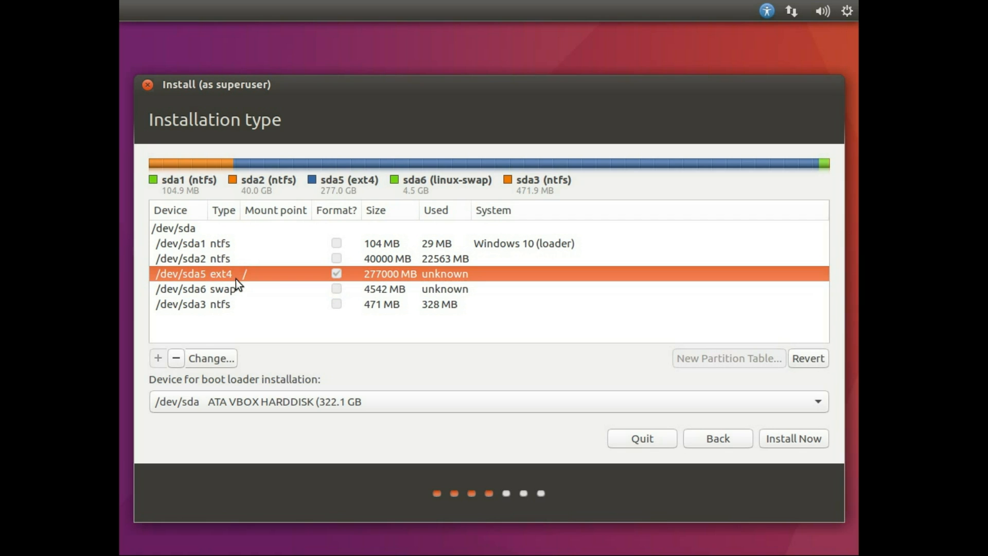
{"action": "mouse_move", "coordinate": [673, 457]}
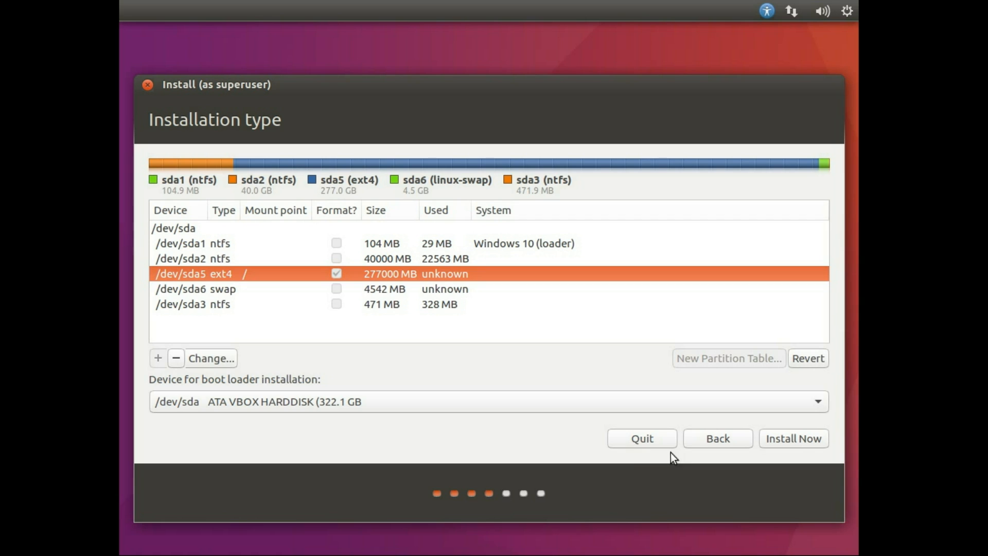
{"action": "mouse_move", "coordinate": [287, 404]}
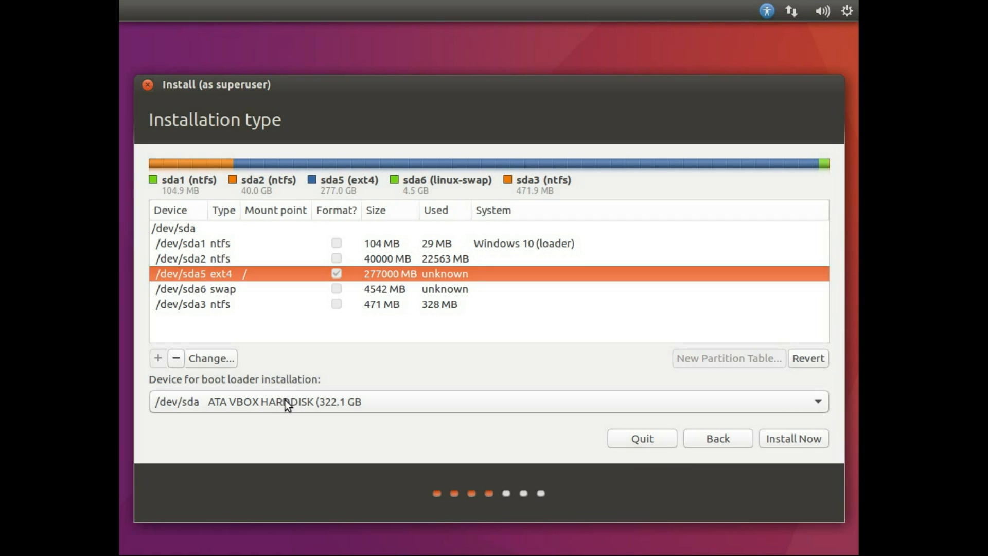
{"action": "mouse_move", "coordinate": [318, 409]}
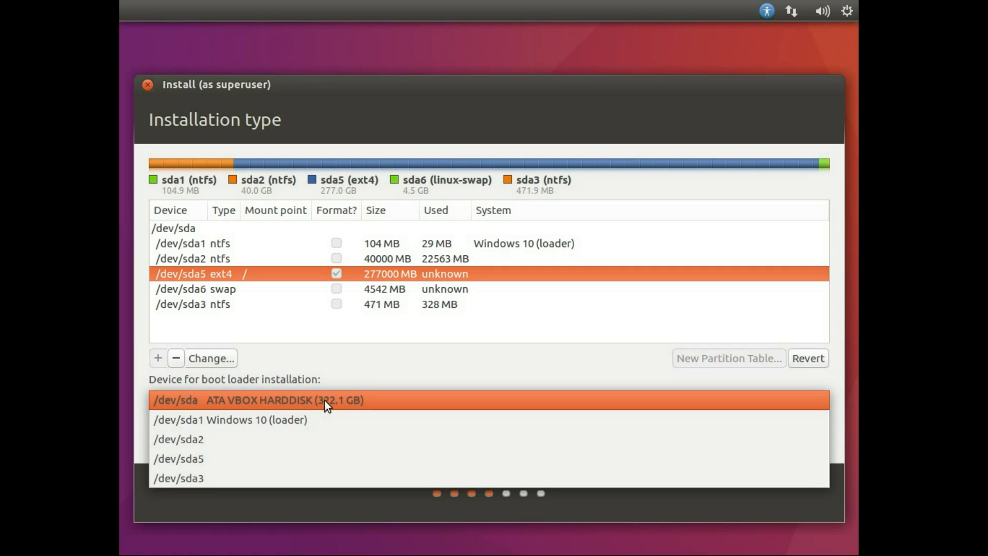
{"action": "mouse_move", "coordinate": [332, 406]}
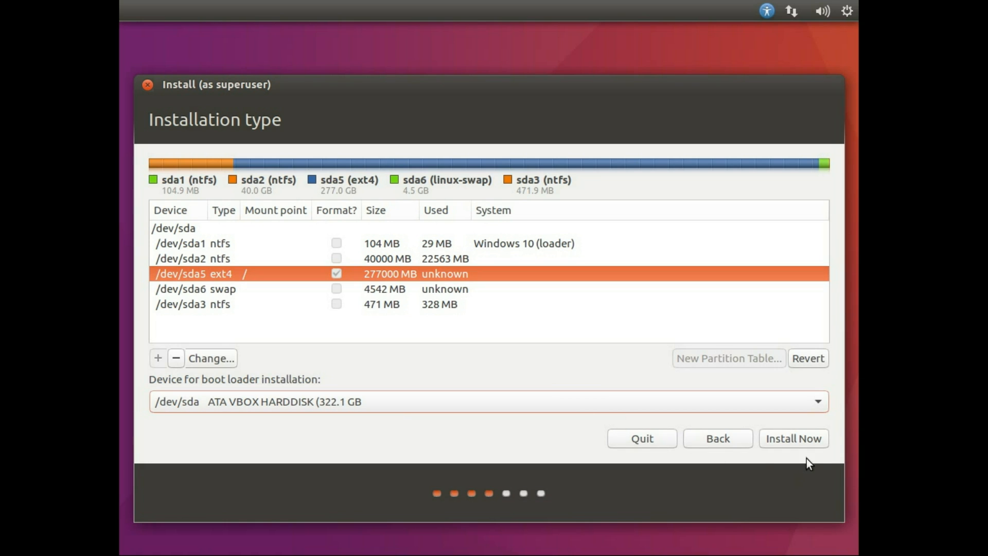
{"action": "mouse_move", "coordinate": [799, 444]}
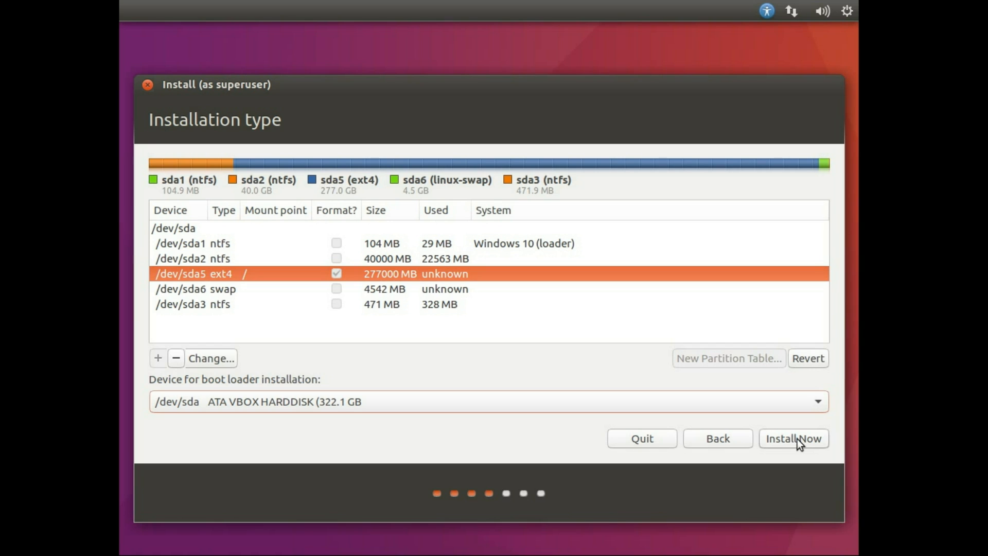
Start the installation and accept leaving the NTFS partition without a mount point.
{"action": "left_click", "coordinate": [792, 438]}
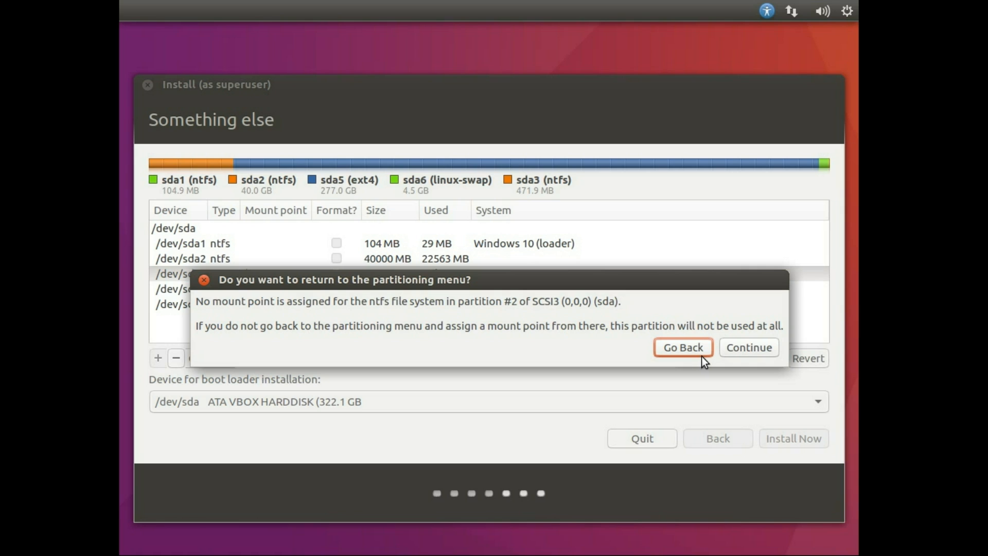
{"action": "mouse_move", "coordinate": [703, 361]}
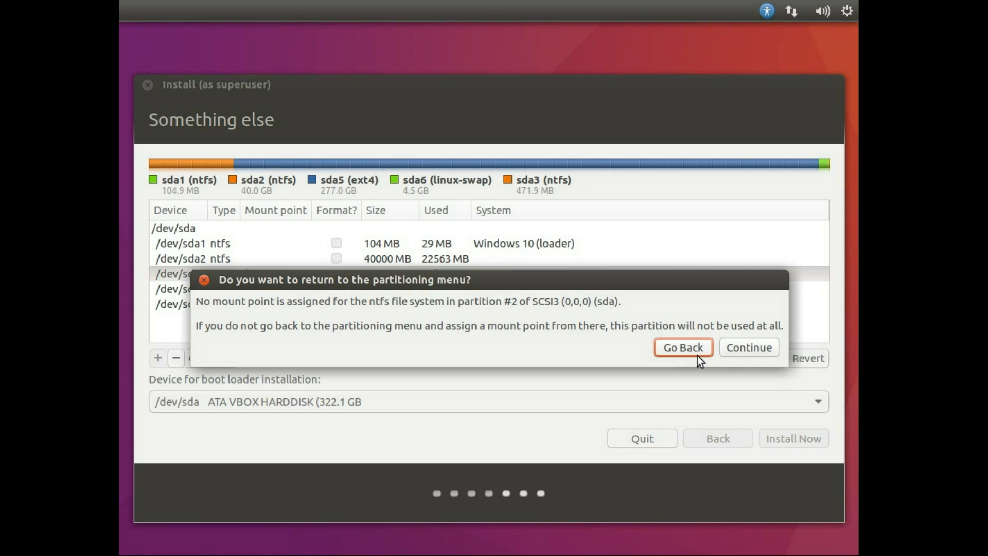
{"action": "mouse_move", "coordinate": [734, 364]}
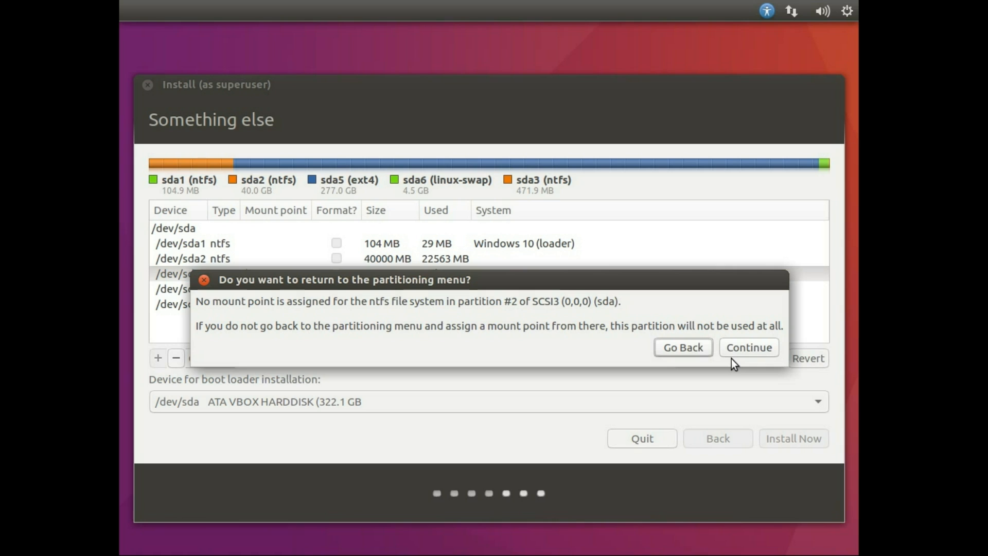
{"action": "mouse_move", "coordinate": [746, 356]}
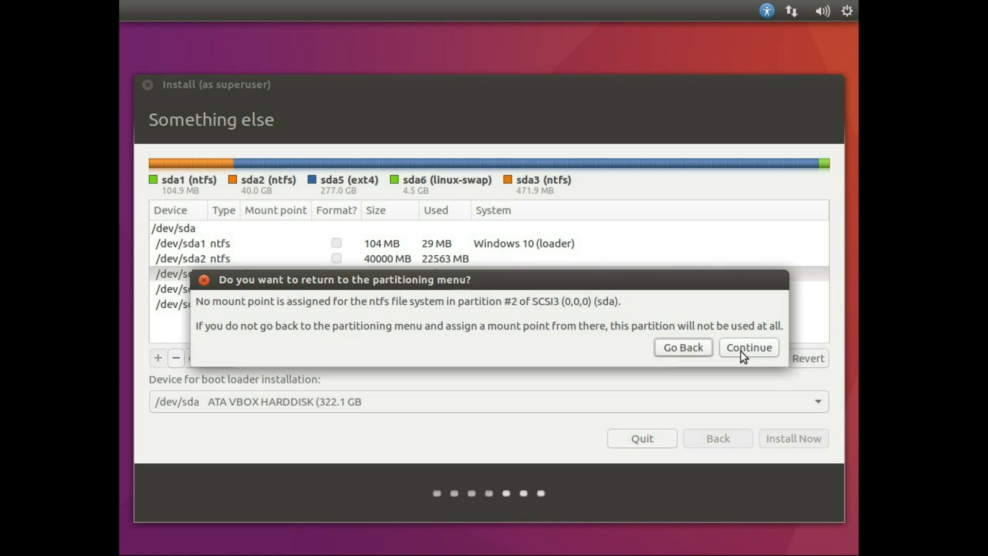
{"action": "left_click", "coordinate": [747, 348]}
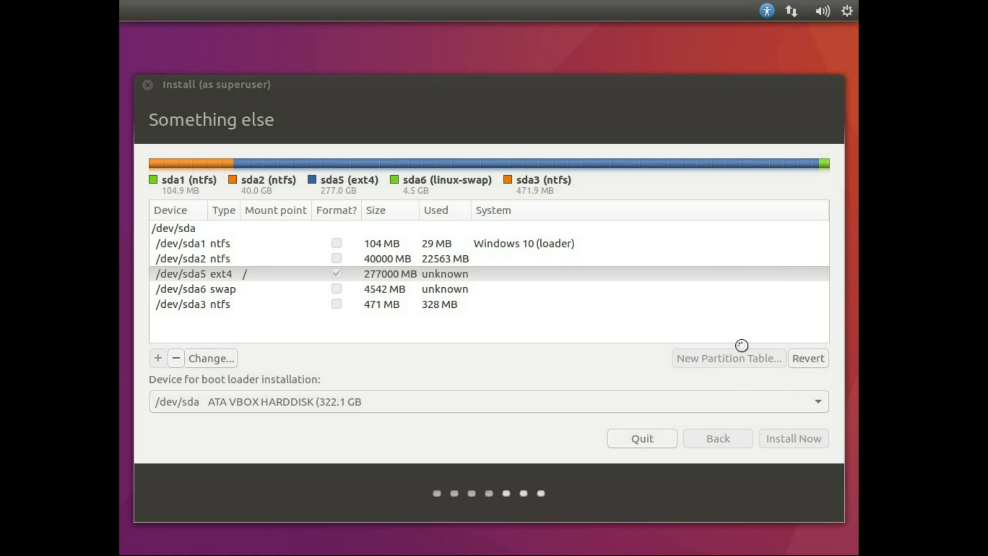
Confirm writing partition #5 as ext4 and #6 as swap to the disk.
{"action": "left_click", "coordinate": [792, 438]}
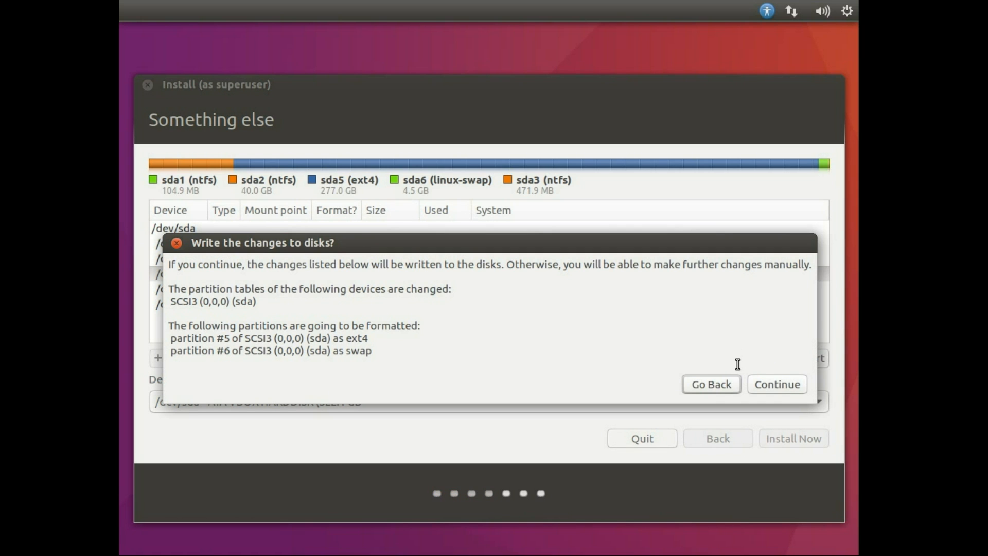
{"action": "mouse_move", "coordinate": [403, 354]}
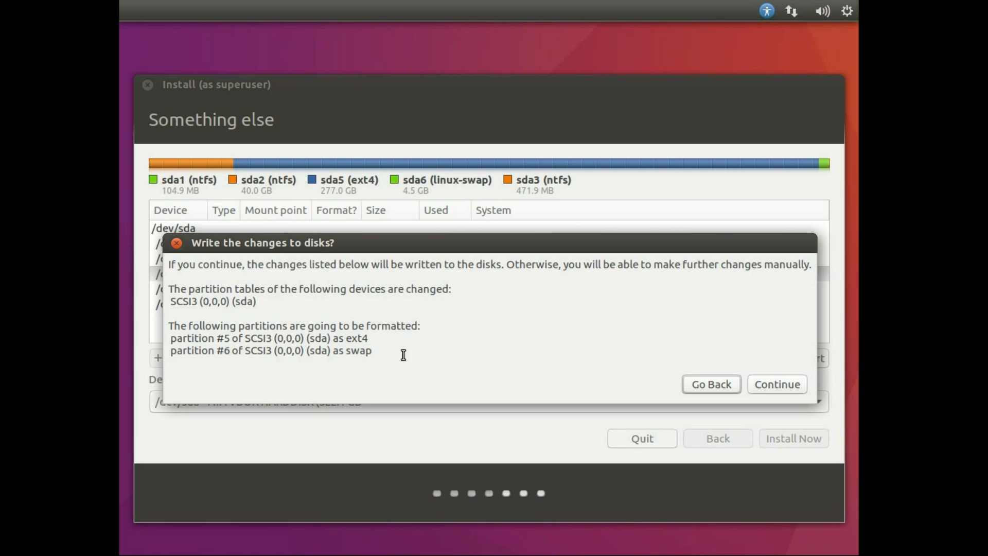
{"action": "left_click", "coordinate": [710, 385]}
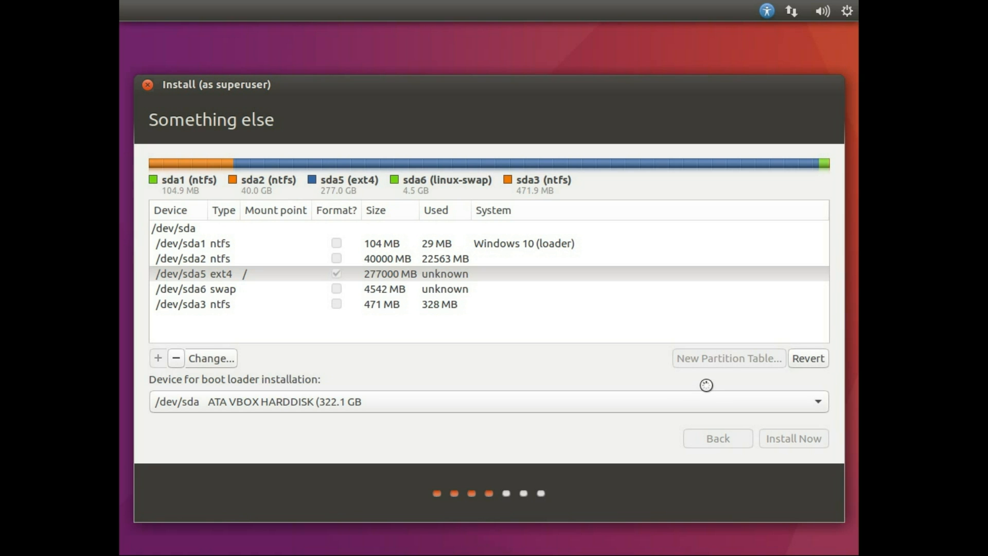
{"action": "mouse_move", "coordinate": [650, 376]}
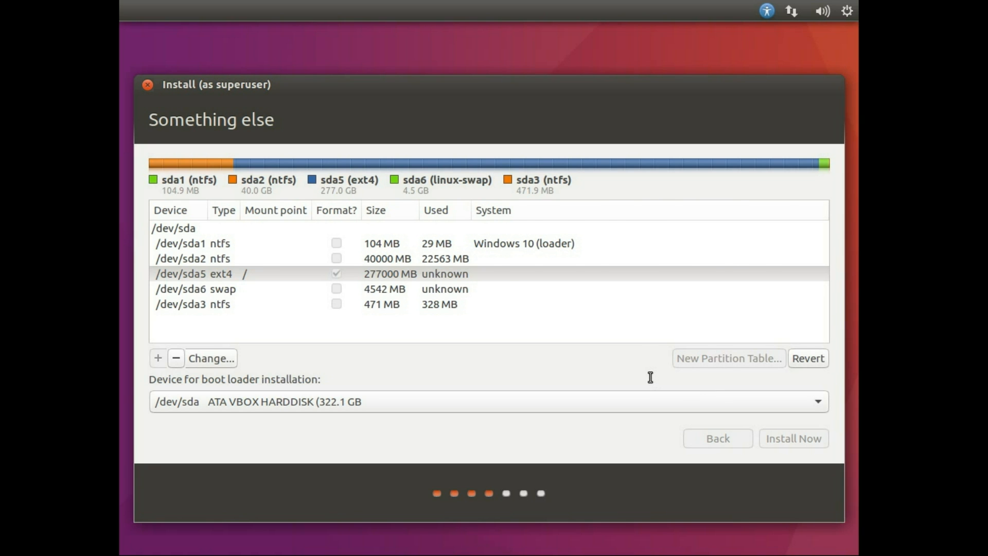